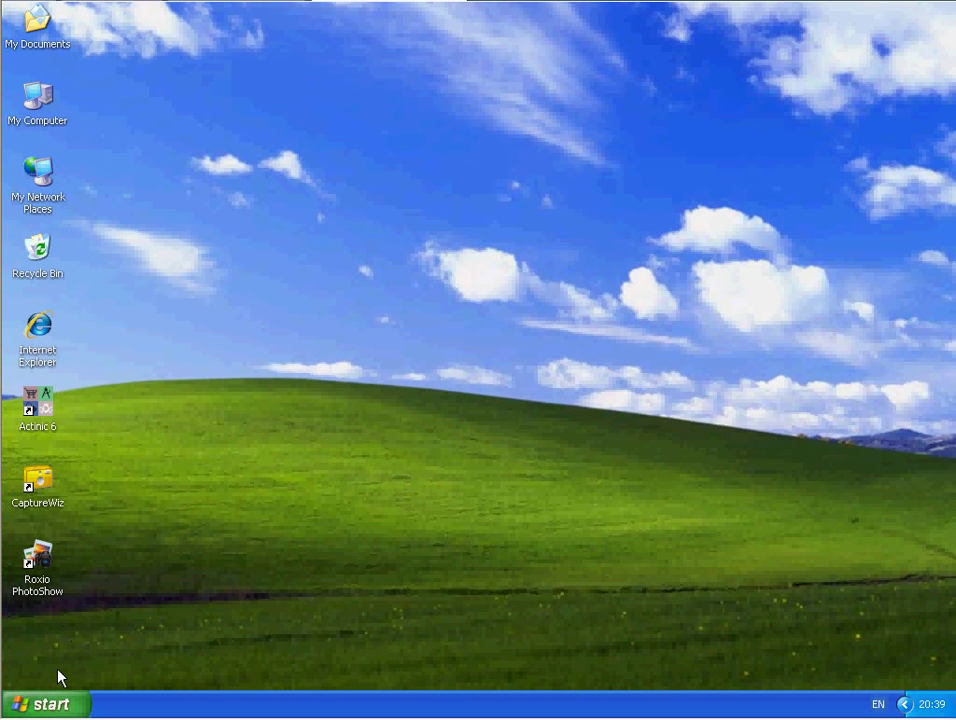
mouse_move(75, 670)
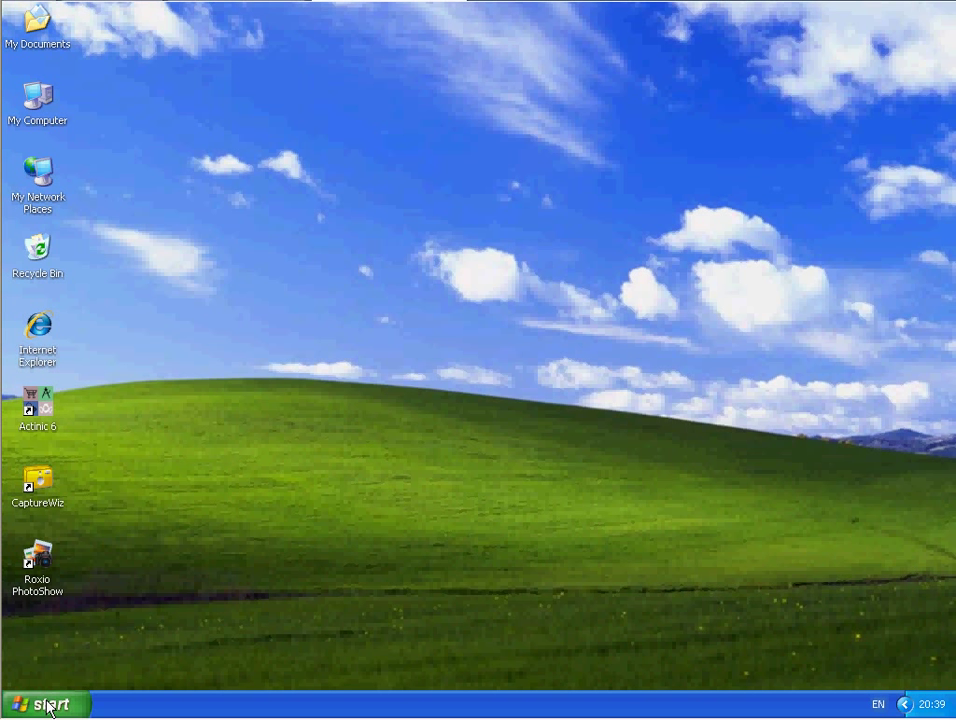
mouse_move(45, 704)
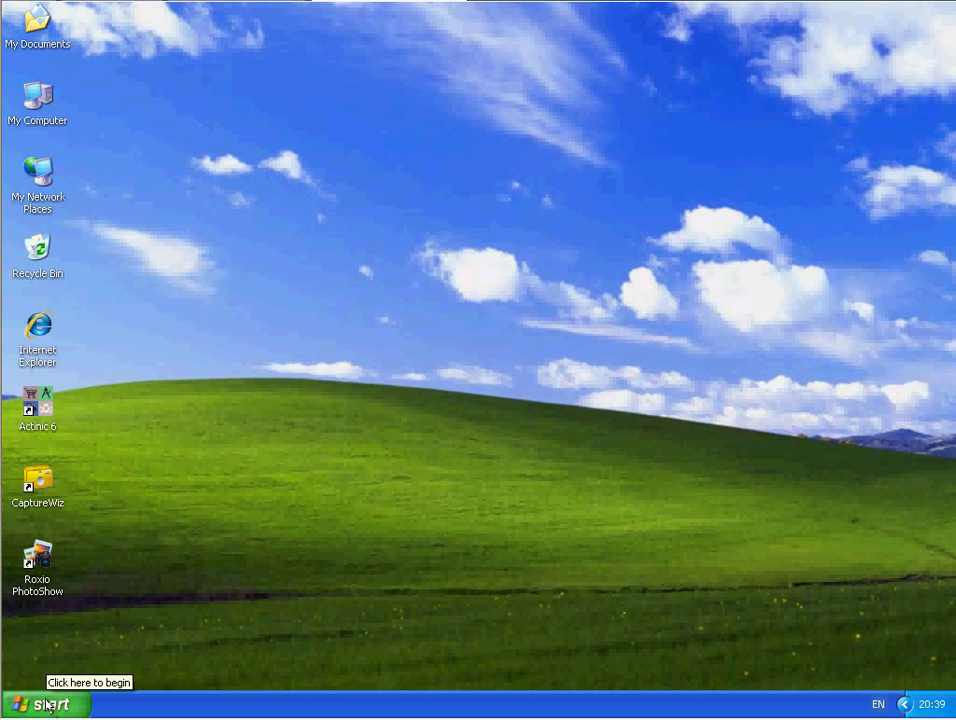
Open the Start menu's All Programs list to reach Outlook Express
left_click(40, 704)
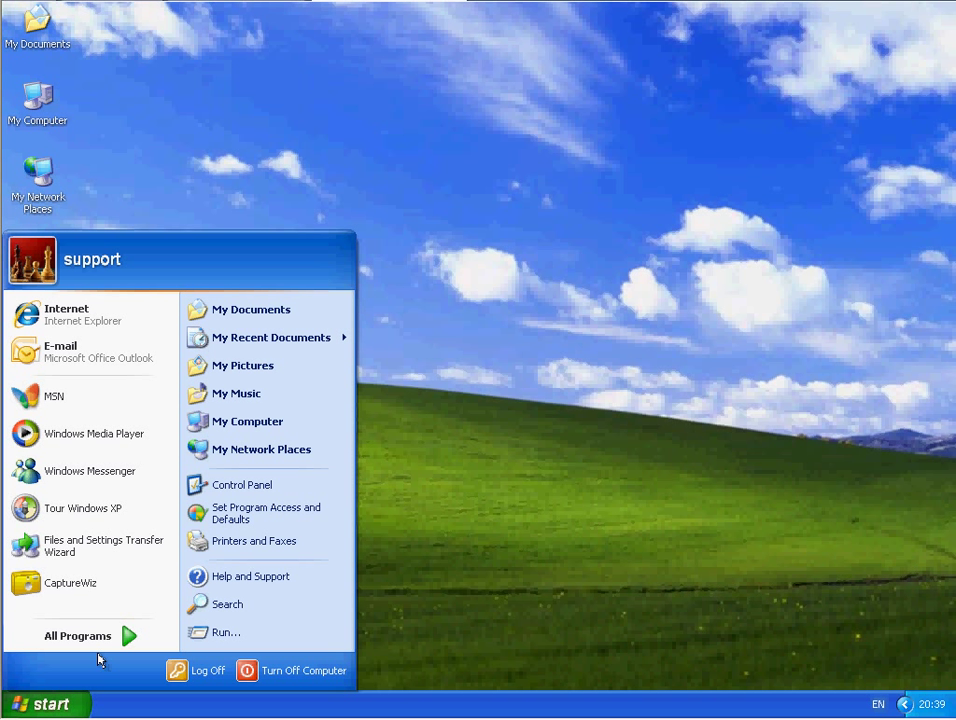
left_click(78, 636)
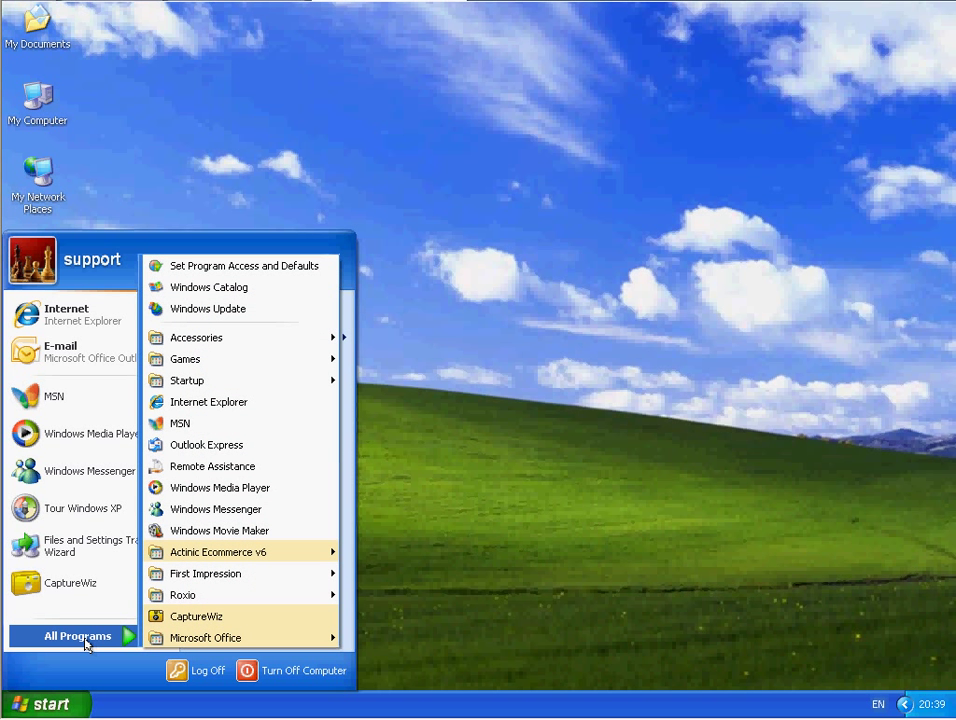
mouse_move(206, 444)
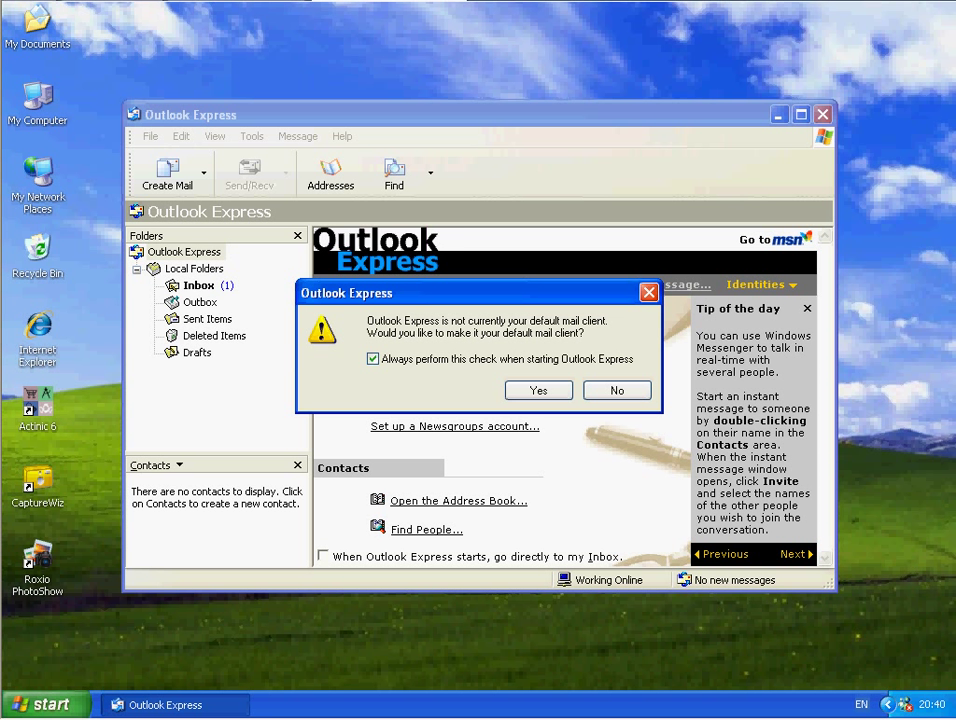
mouse_move(450, 302)
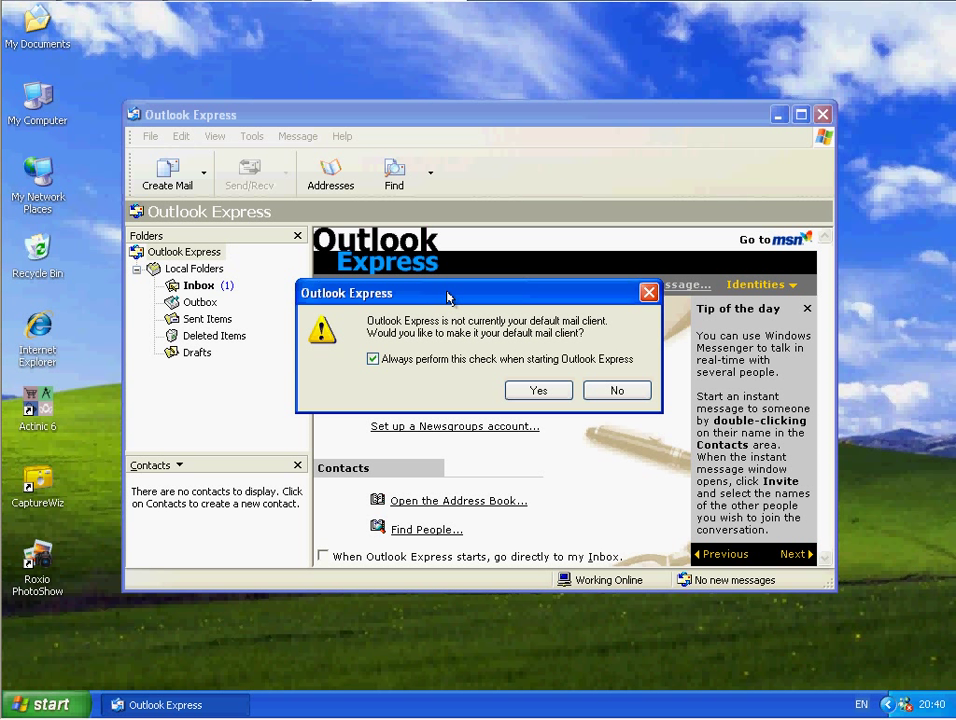
mouse_move(565, 413)
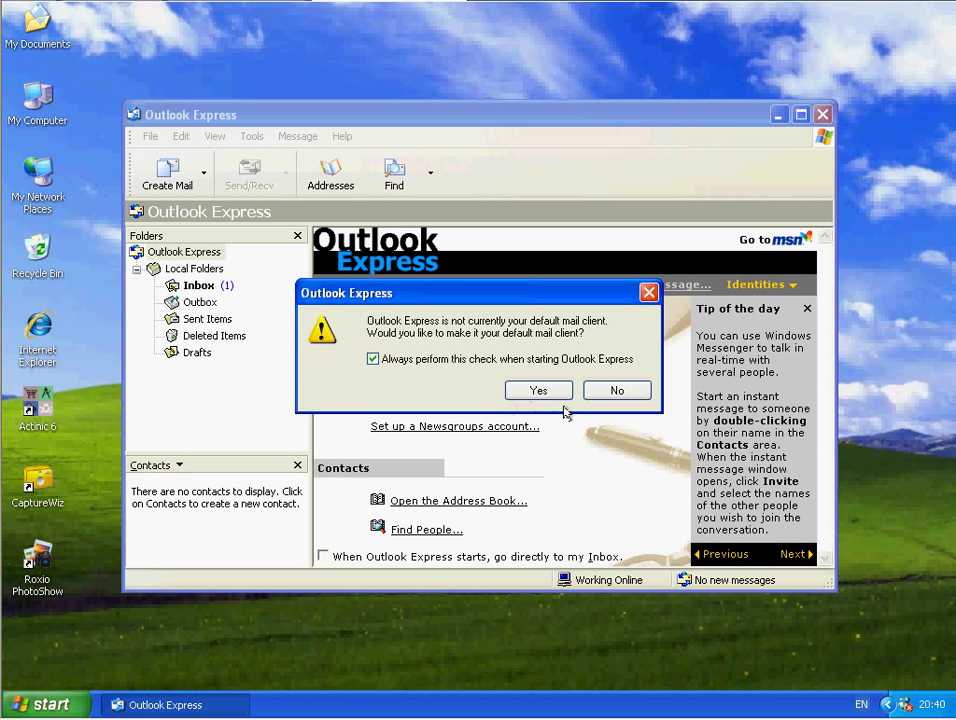
mouse_move(565, 415)
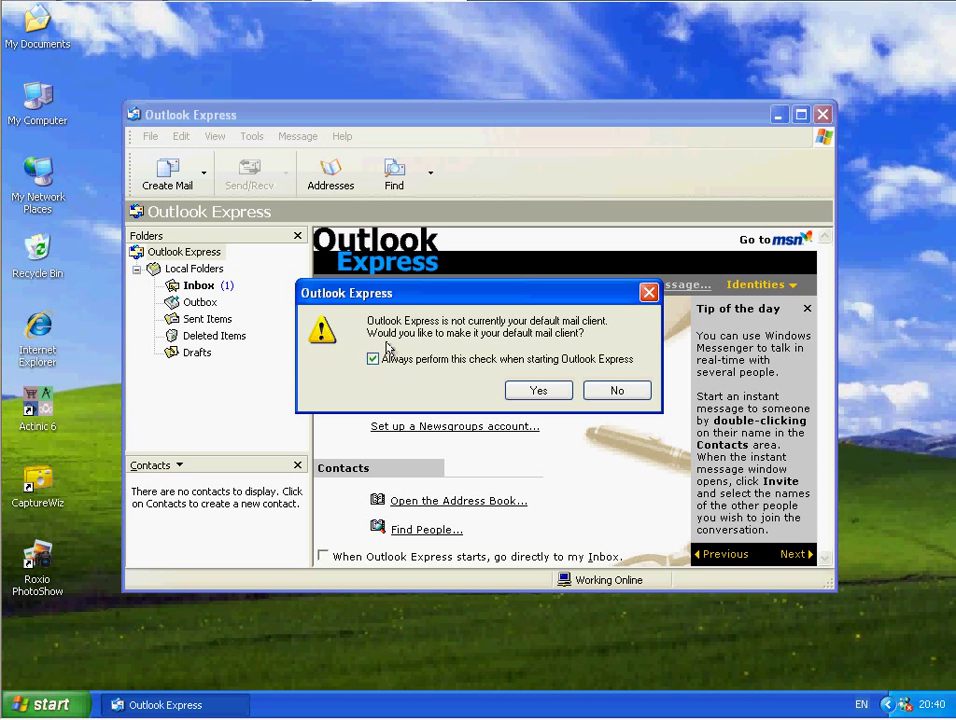
mouse_move(535, 347)
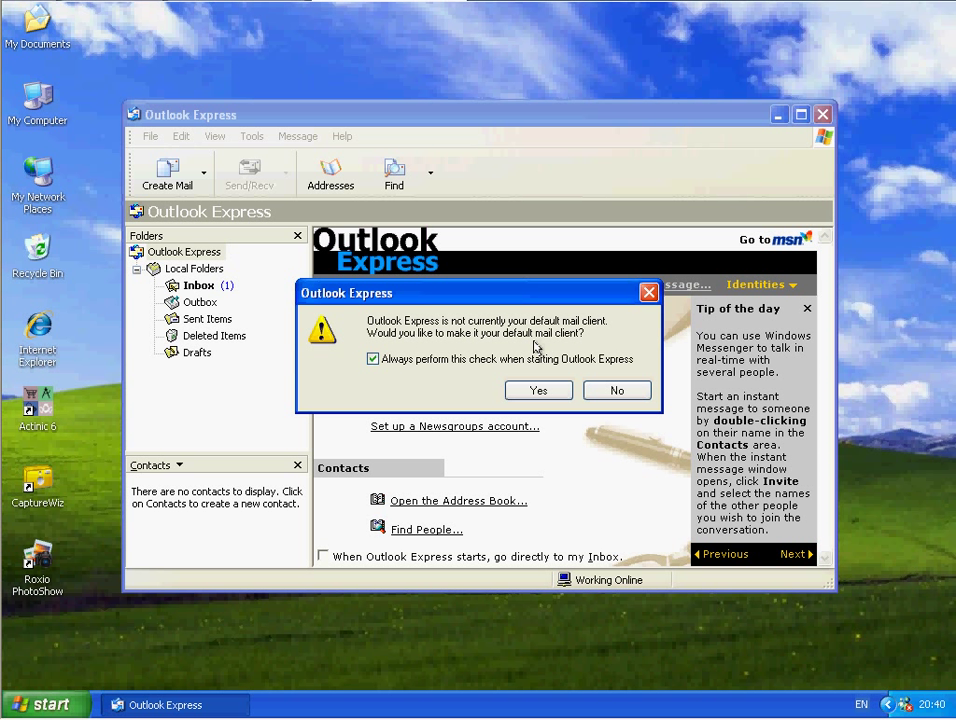
left_click(373, 359)
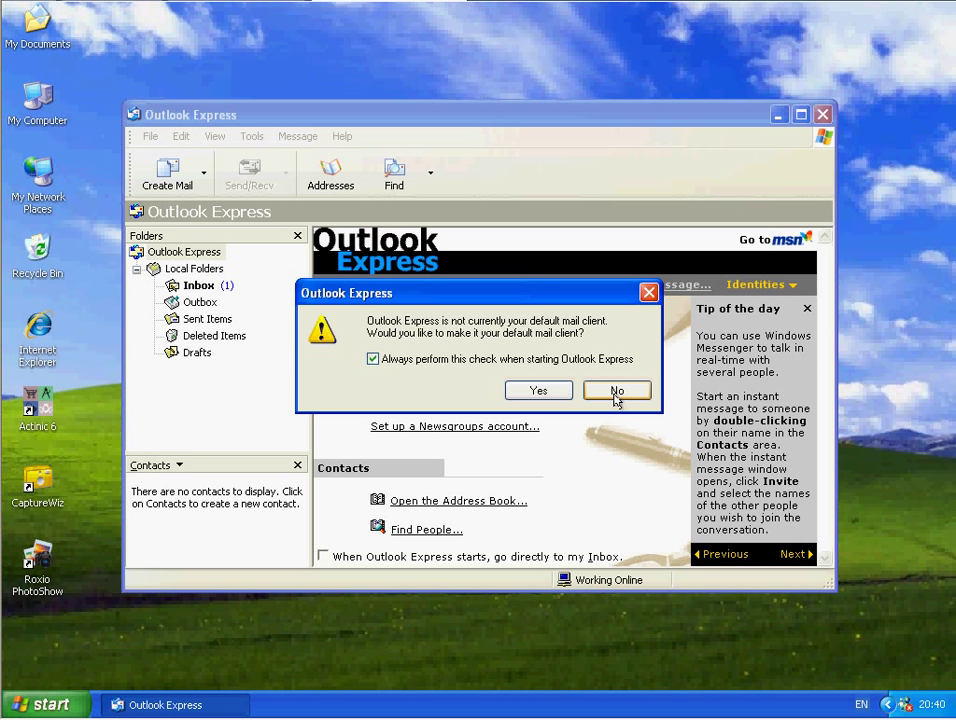
left_click(617, 390)
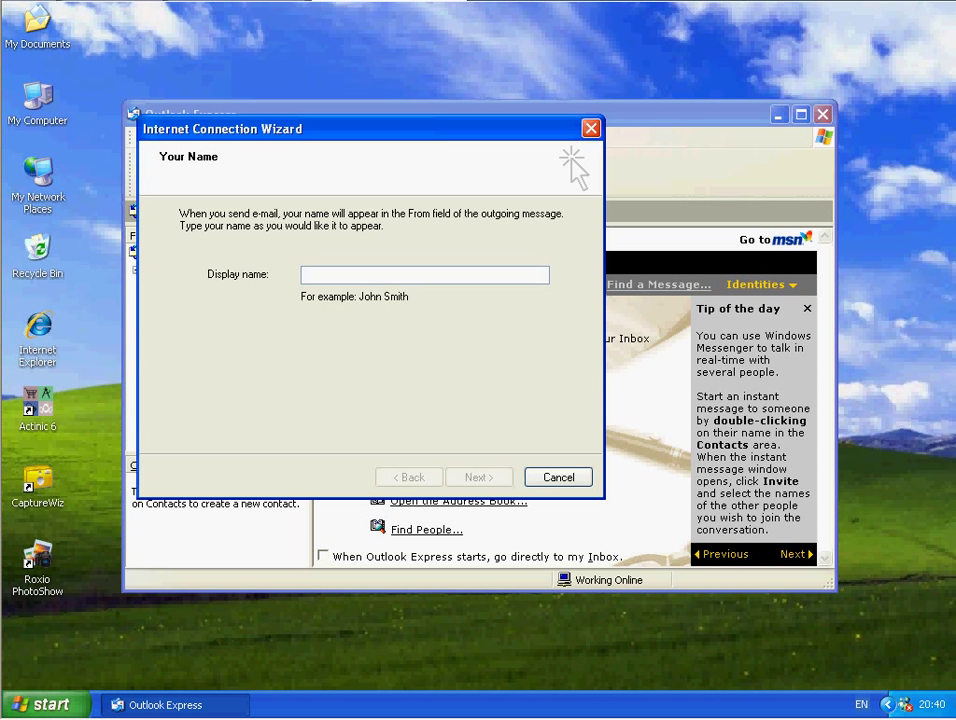
left_click(424, 274)
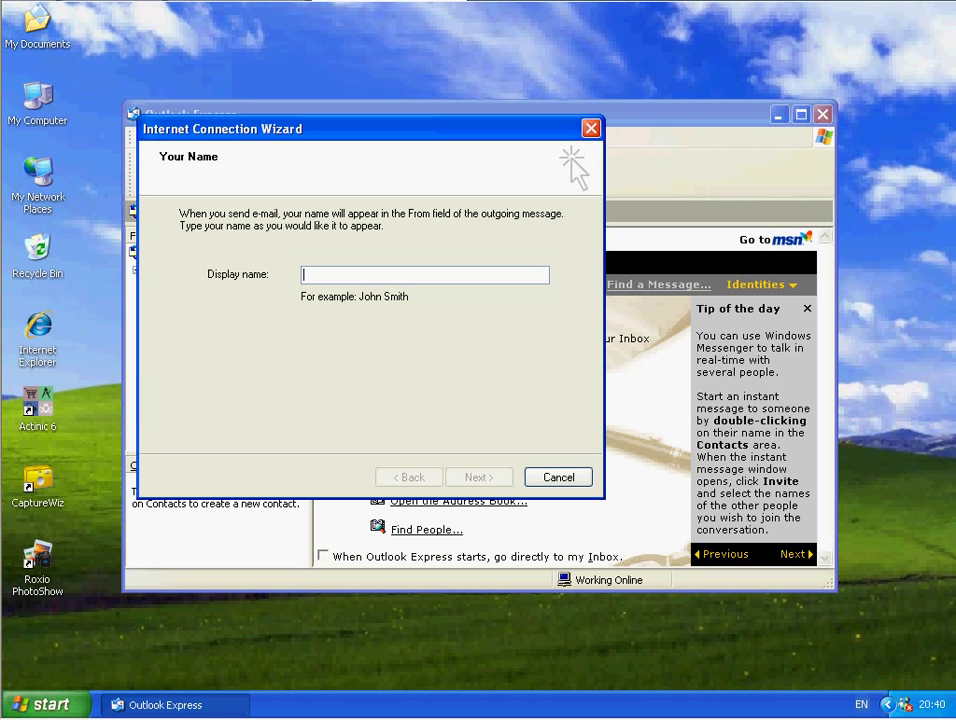
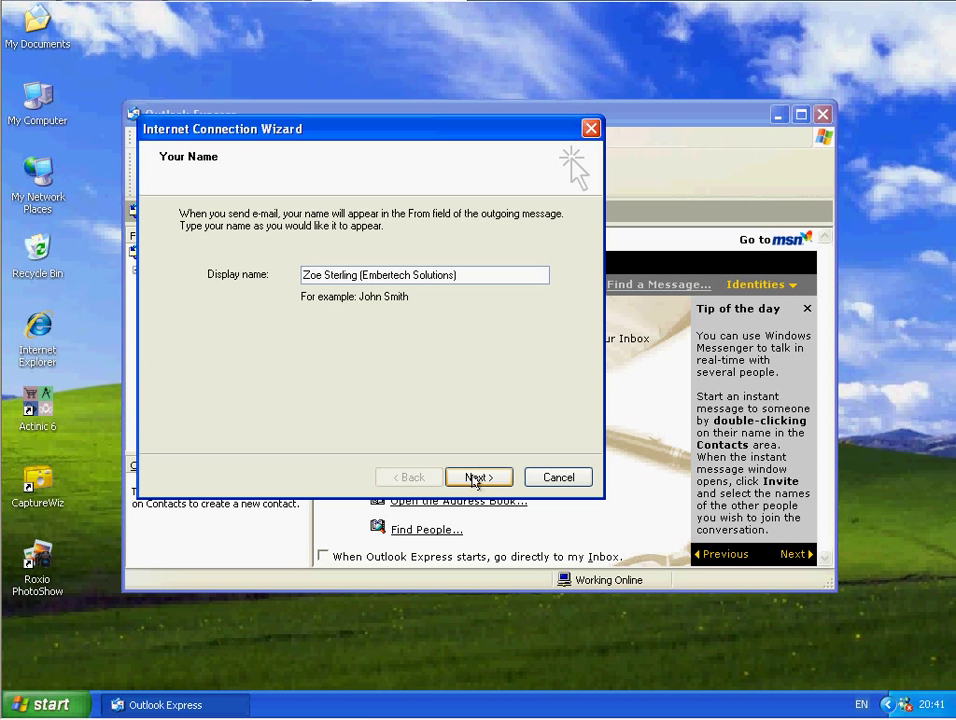
left_click(478, 477)
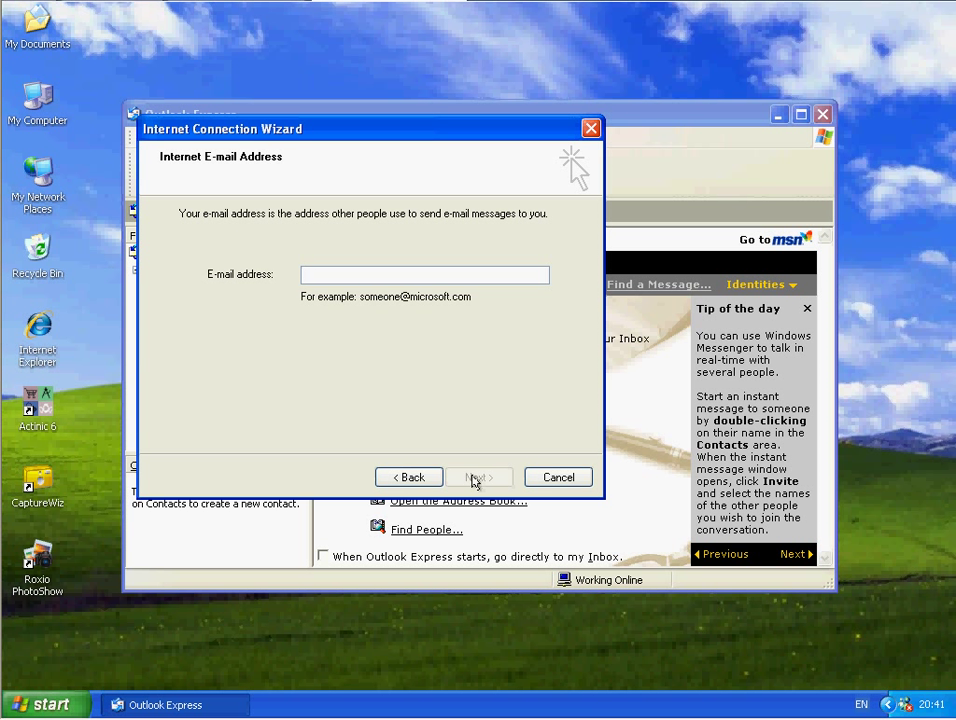
left_click(424, 274)
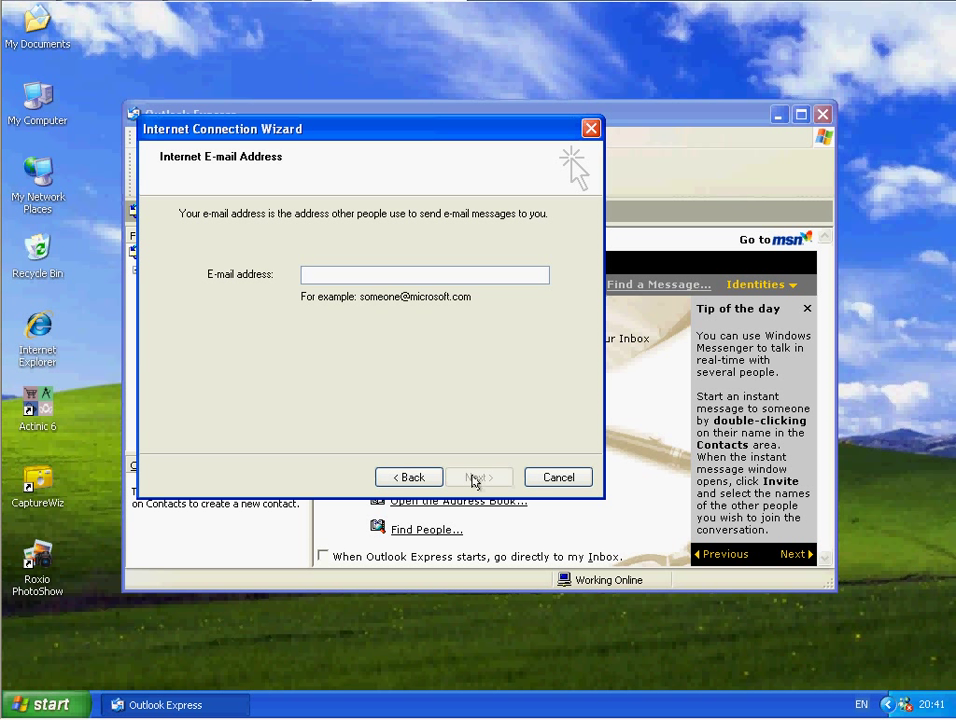
left_click(424, 274)
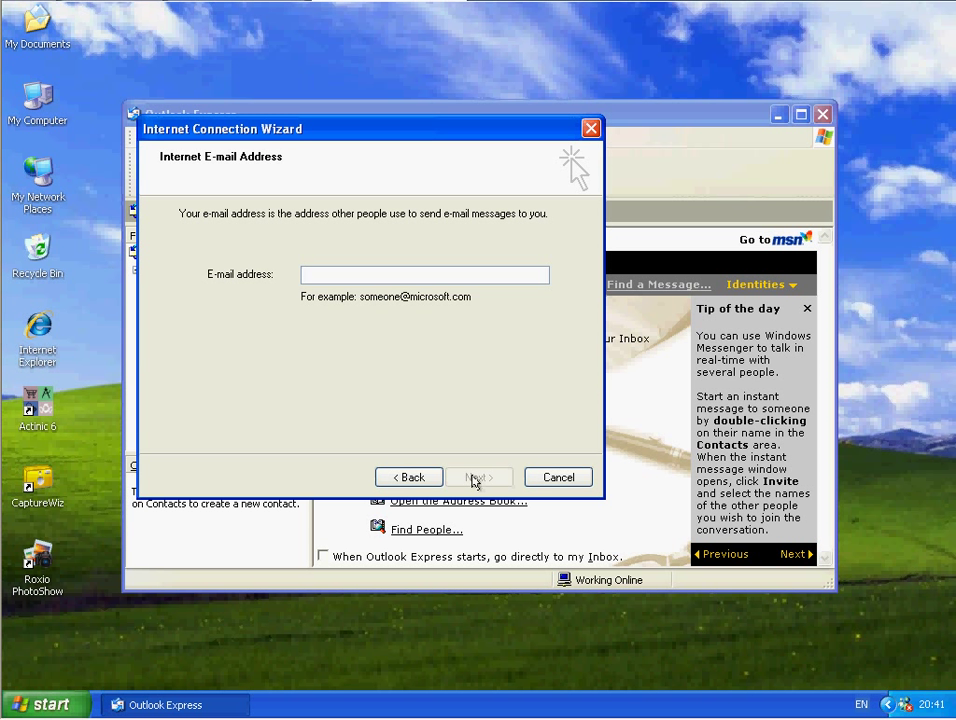
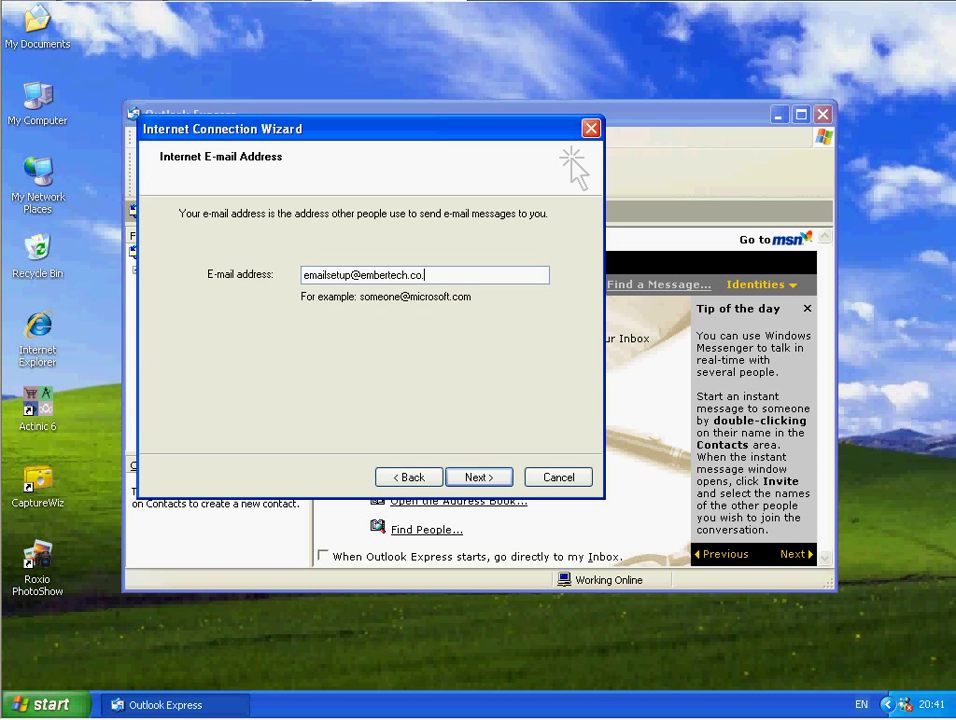
left_click(478, 476)
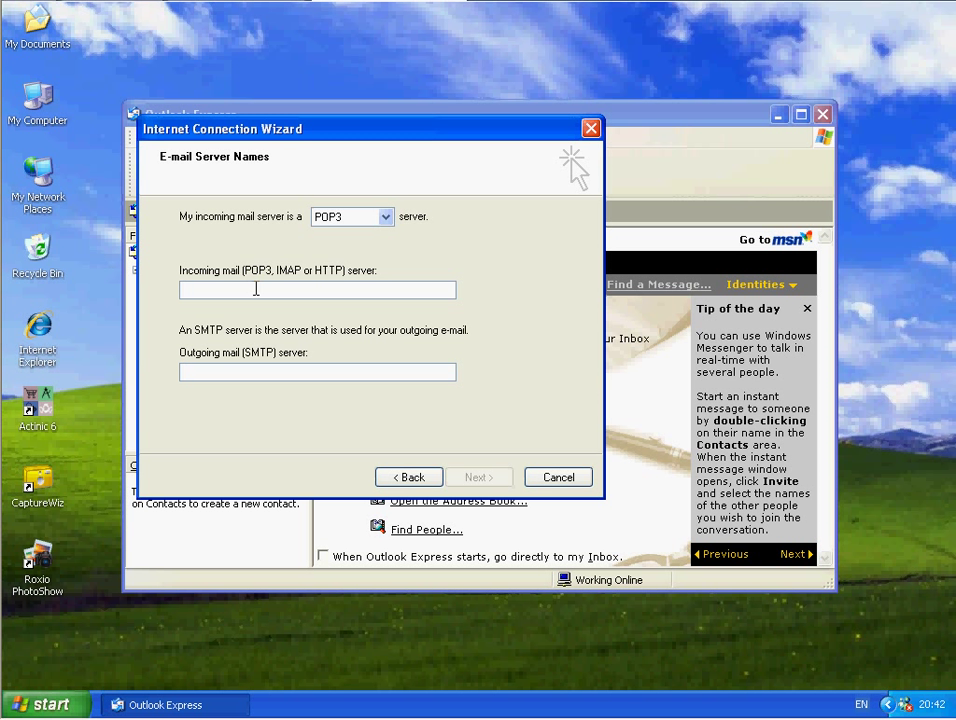
Enter mail.embertech.co.uk as both the POP3 incoming and outgoing server
type("mail.")
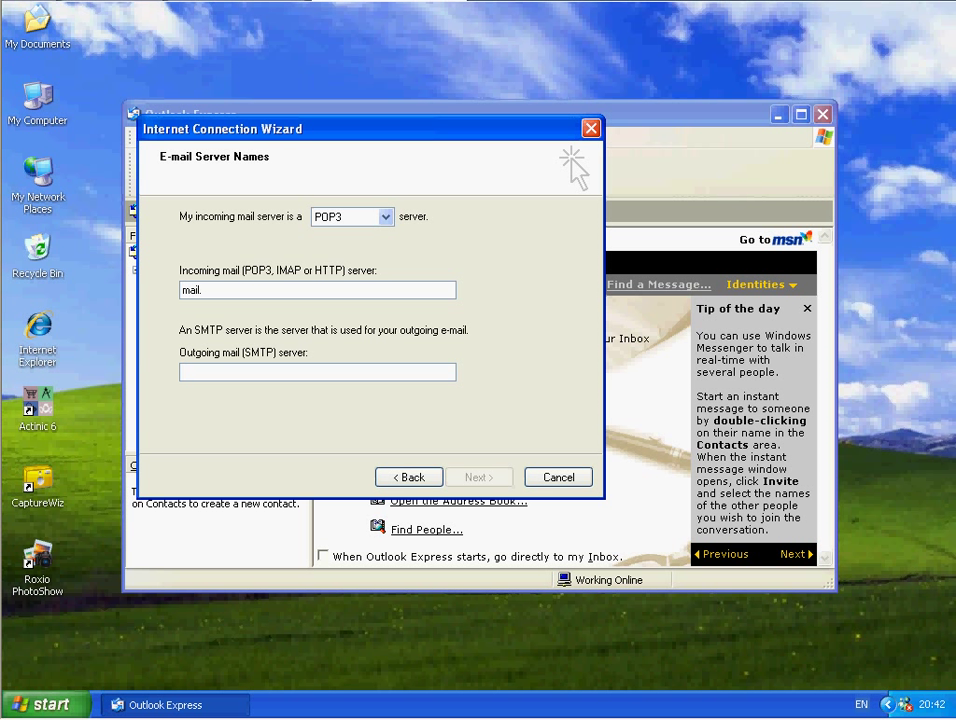
type("embertech.co")
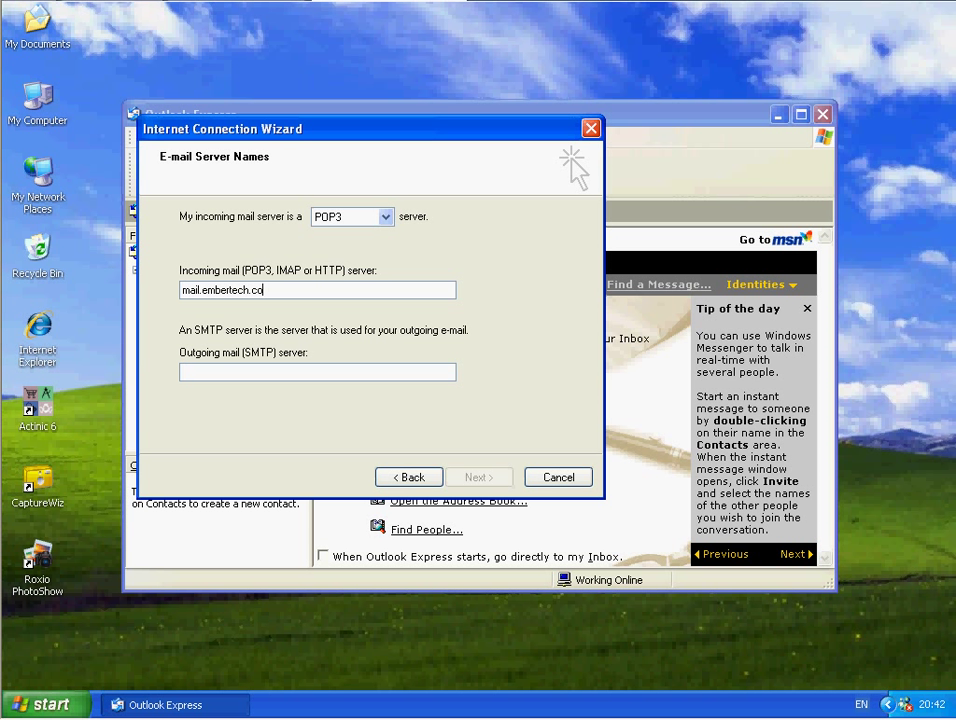
type(".uk")
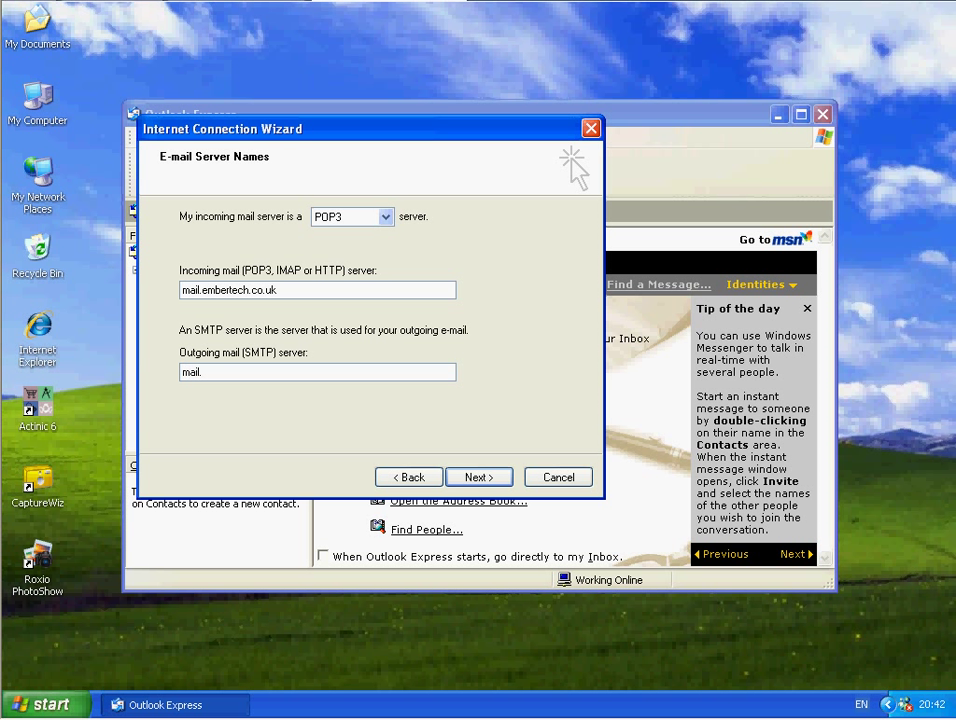
type("embertech.co.uk")
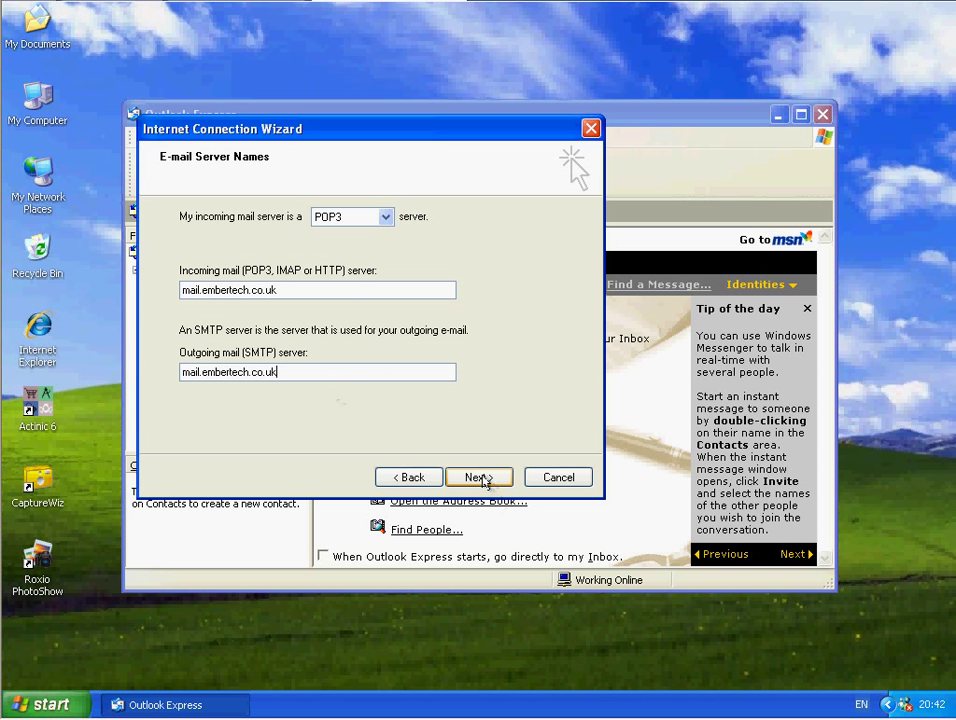
left_click(479, 477)
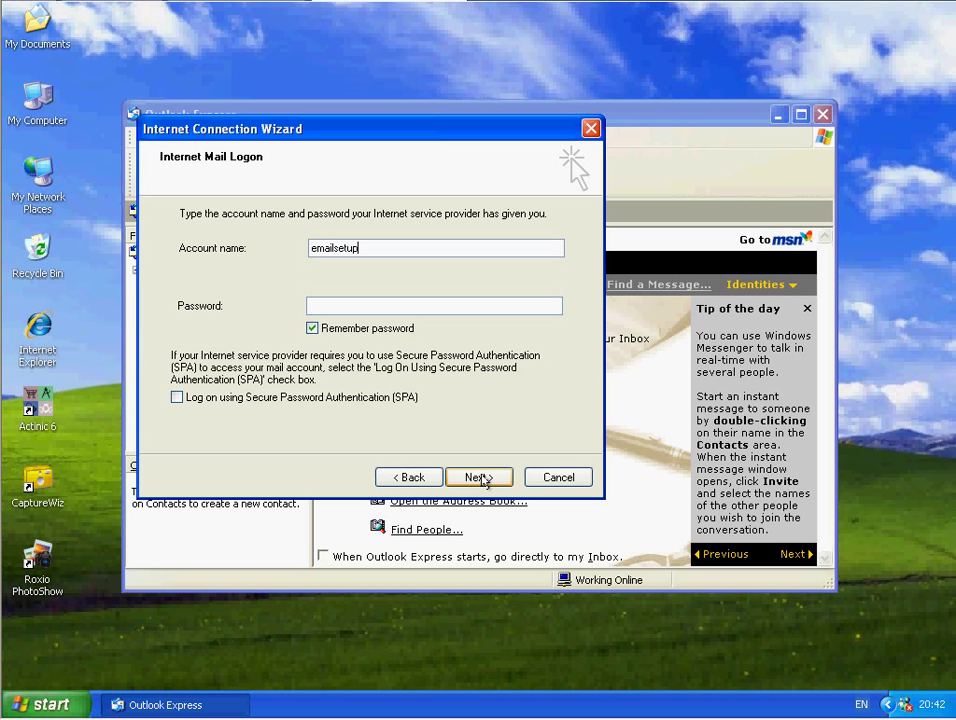
Complete the account name with '@…co.uk' and enter the password on the logon step
type("@")
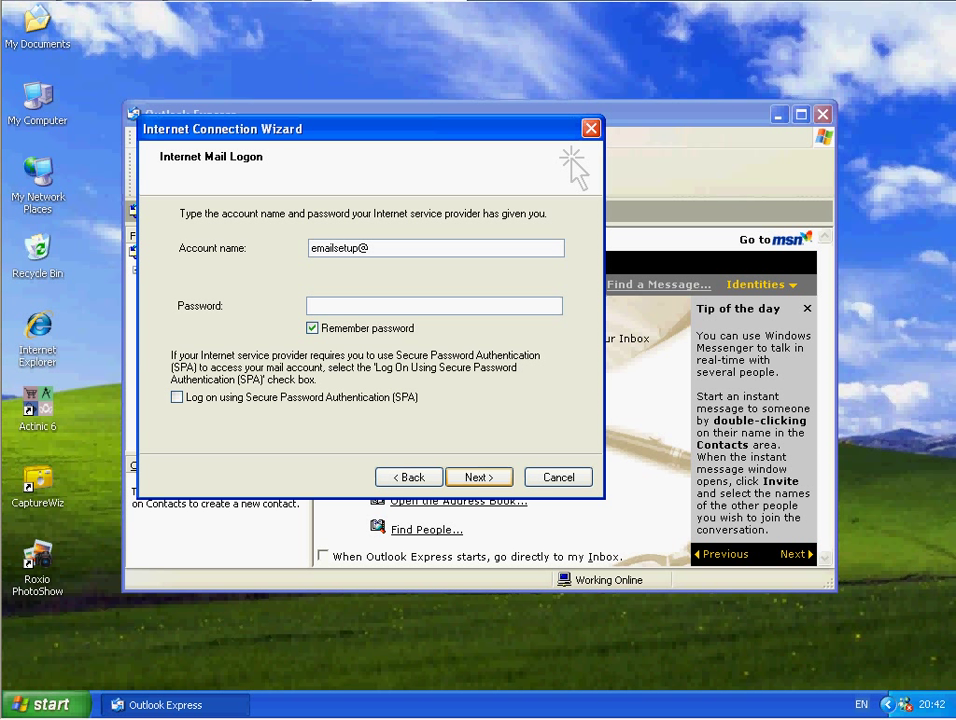
left_click(478, 476)
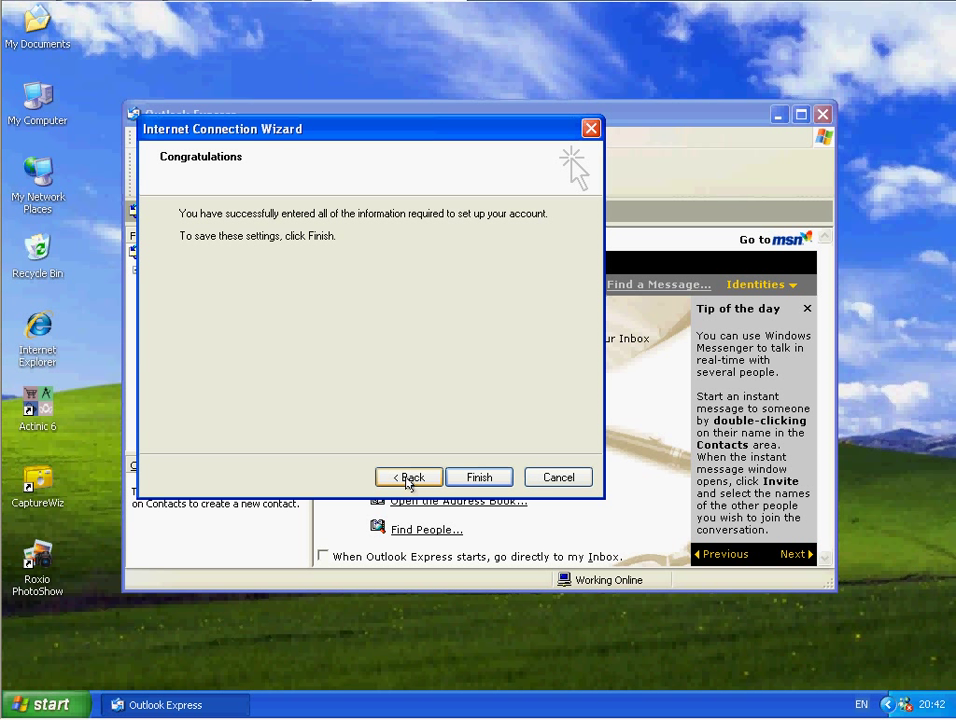
left_click(408, 476)
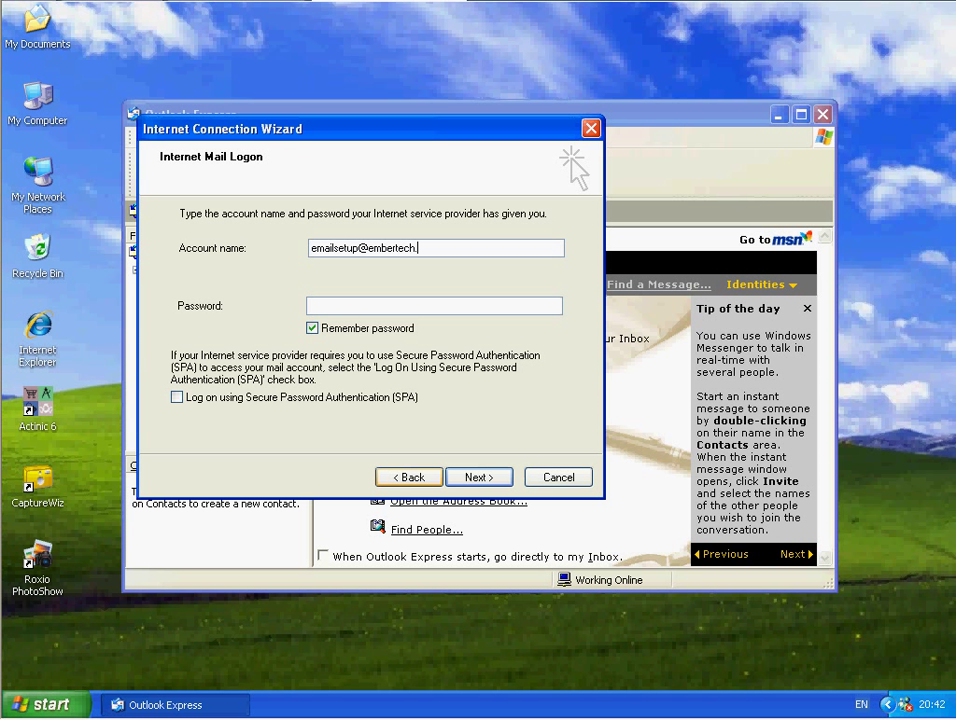
type(".co.uk")
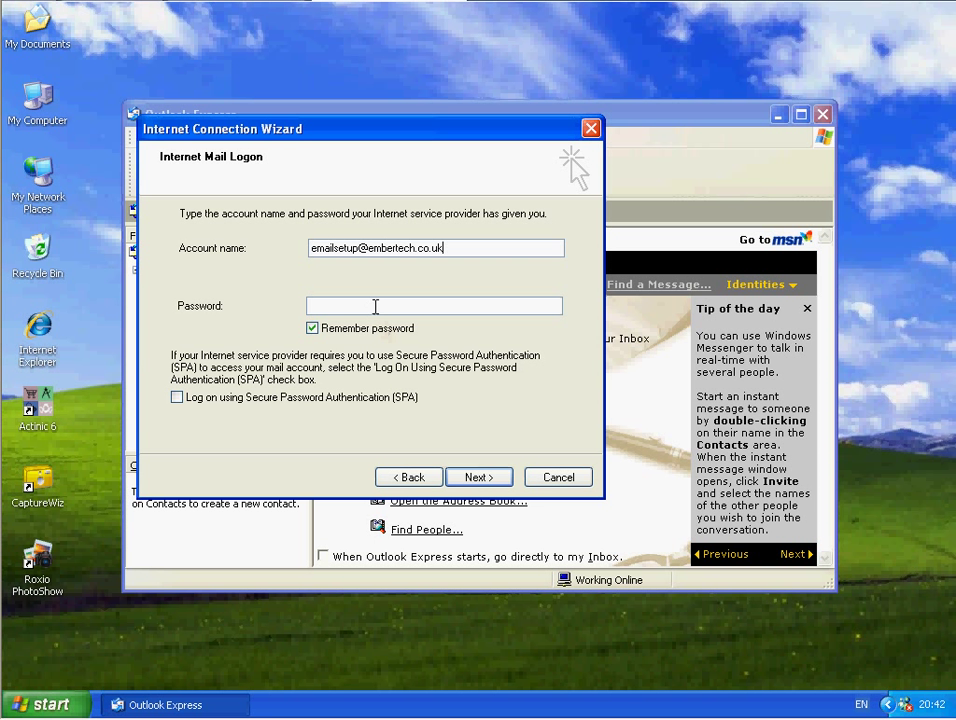
type("•••••")
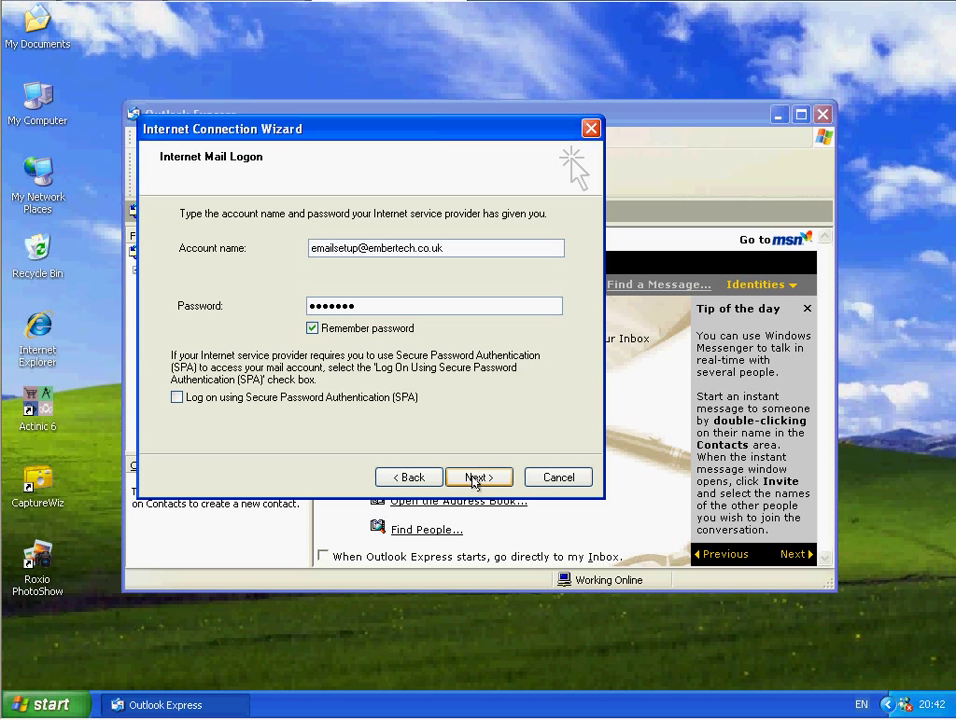
left_click(478, 476)
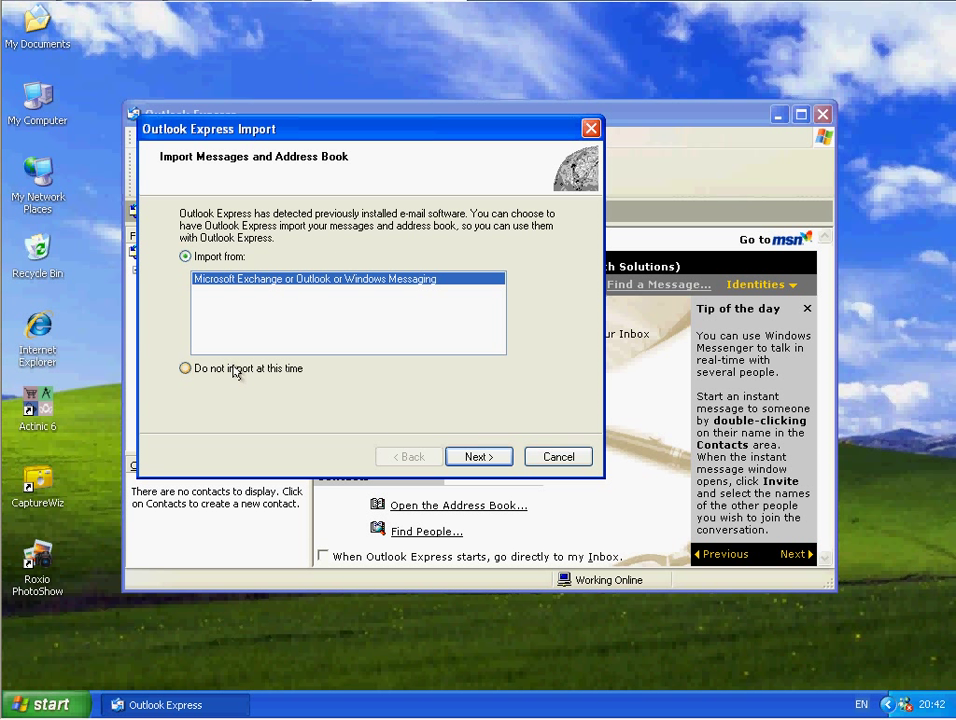
Choose 'Do not import at this time' and finish the import prompt
left_click(185, 368)
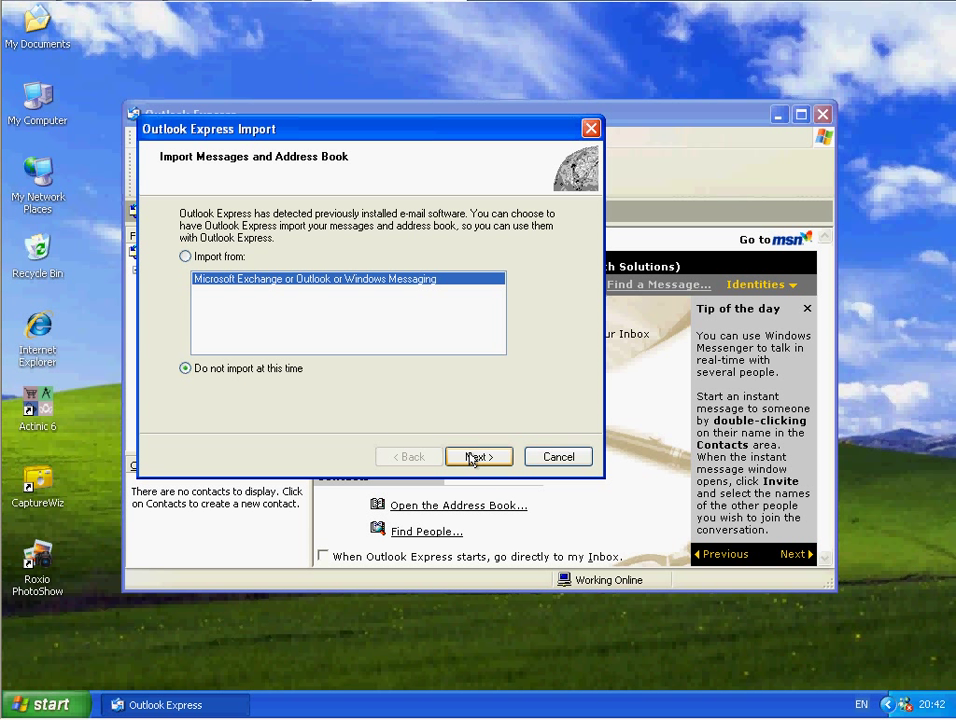
left_click(477, 457)
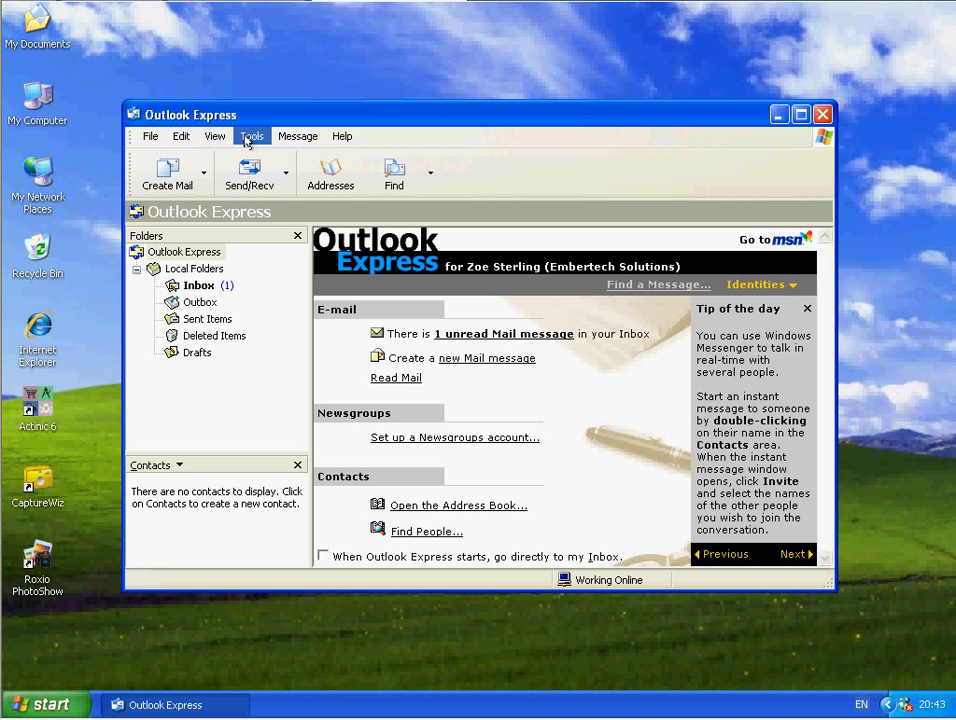
Open Tools > Accounts, show Mail accounts, and select mail.embertech.co.uk
left_click(251, 136)
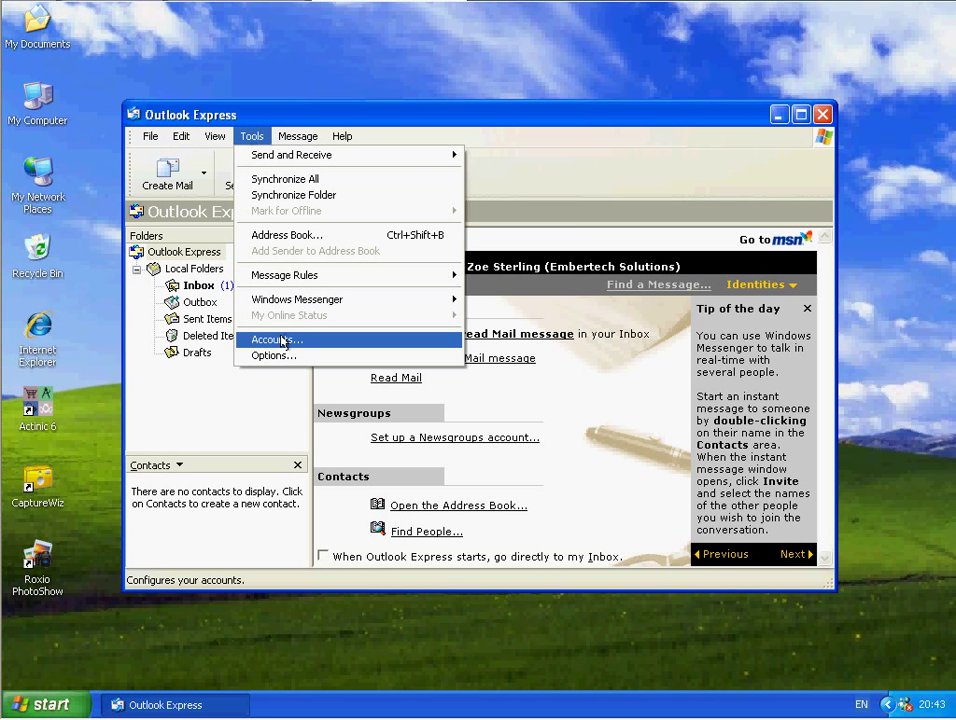
mouse_move(283, 352)
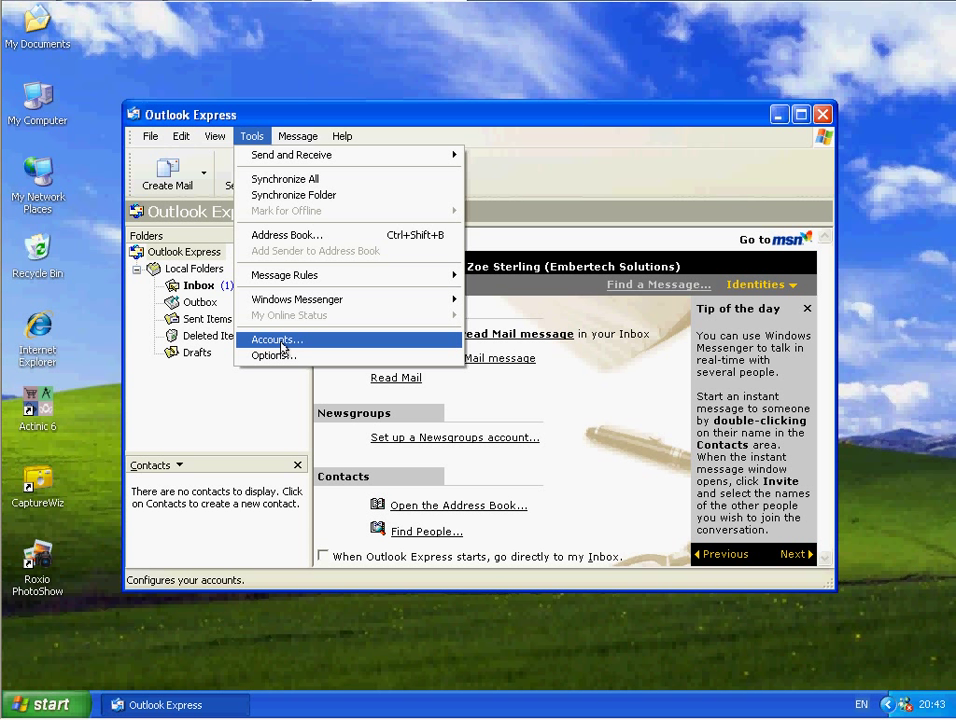
left_click(275, 339)
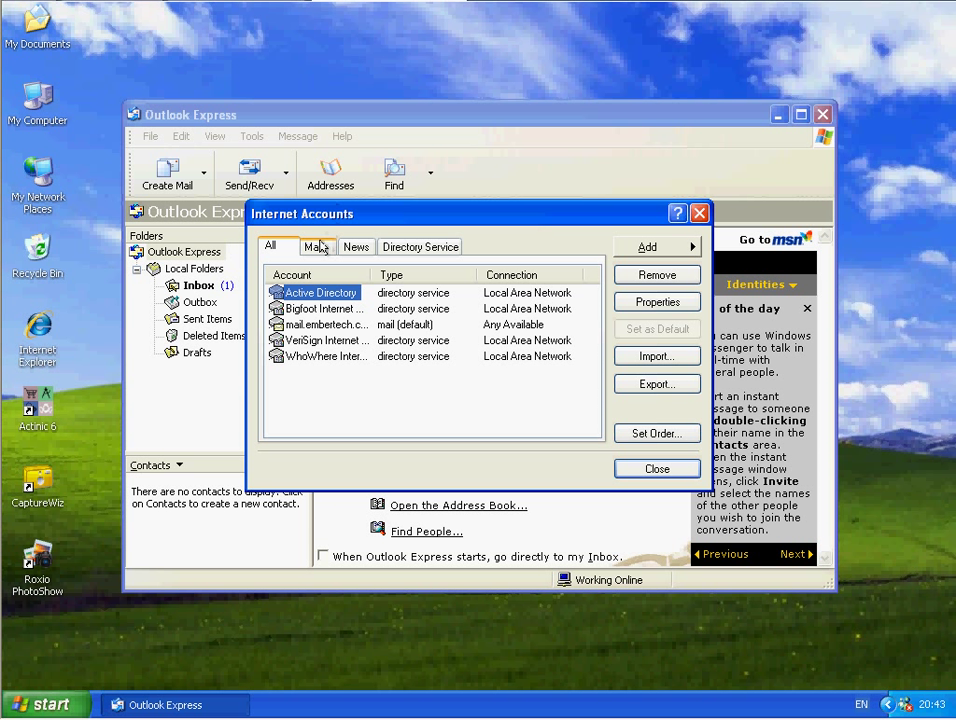
left_click(318, 246)
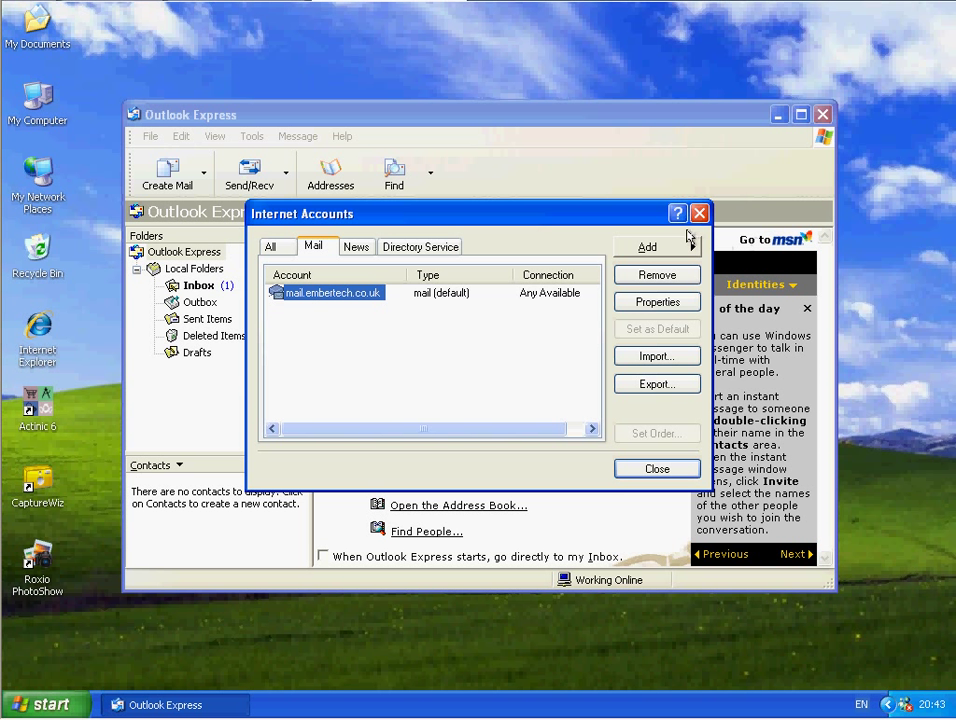
mouse_move(238, 365)
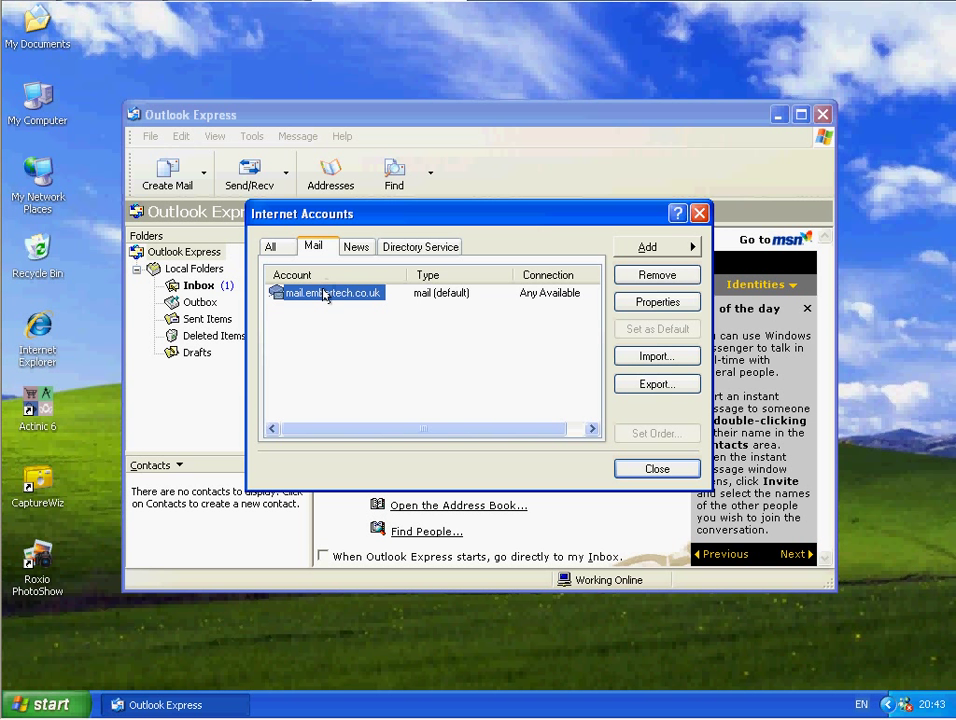
left_click(656, 302)
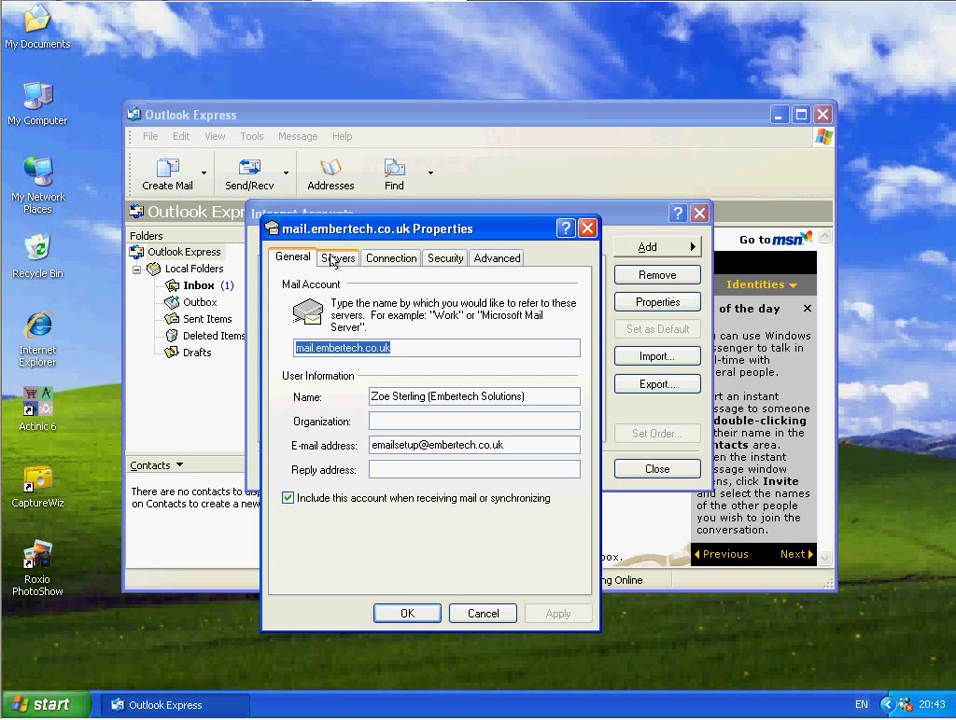
Enable 'My server requires authentication' using the incoming server's logon settings
left_click(338, 258)
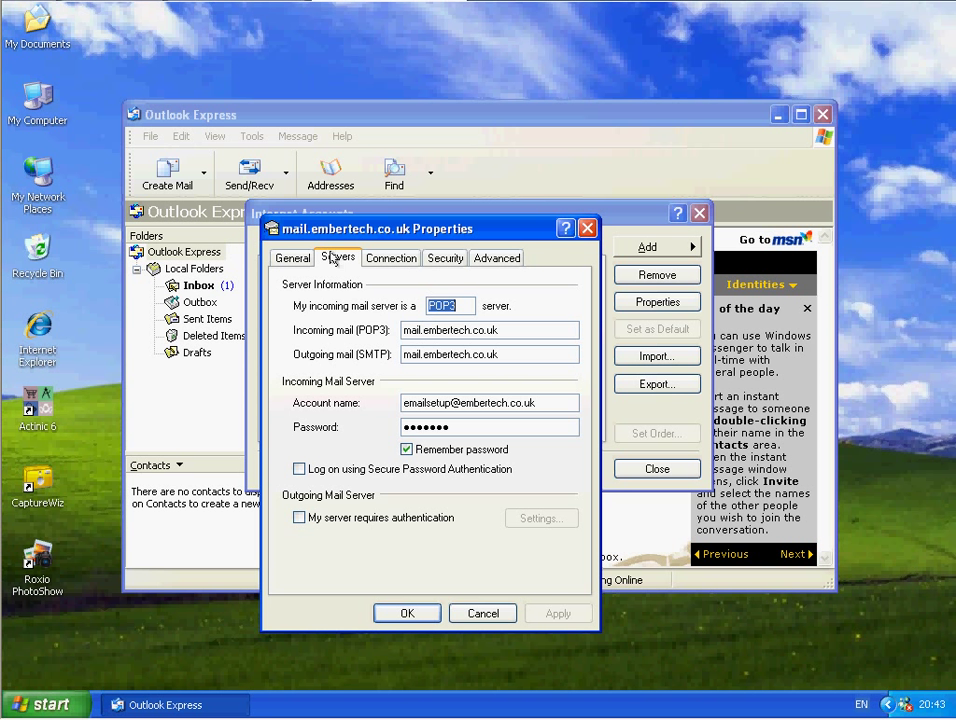
mouse_move(337, 395)
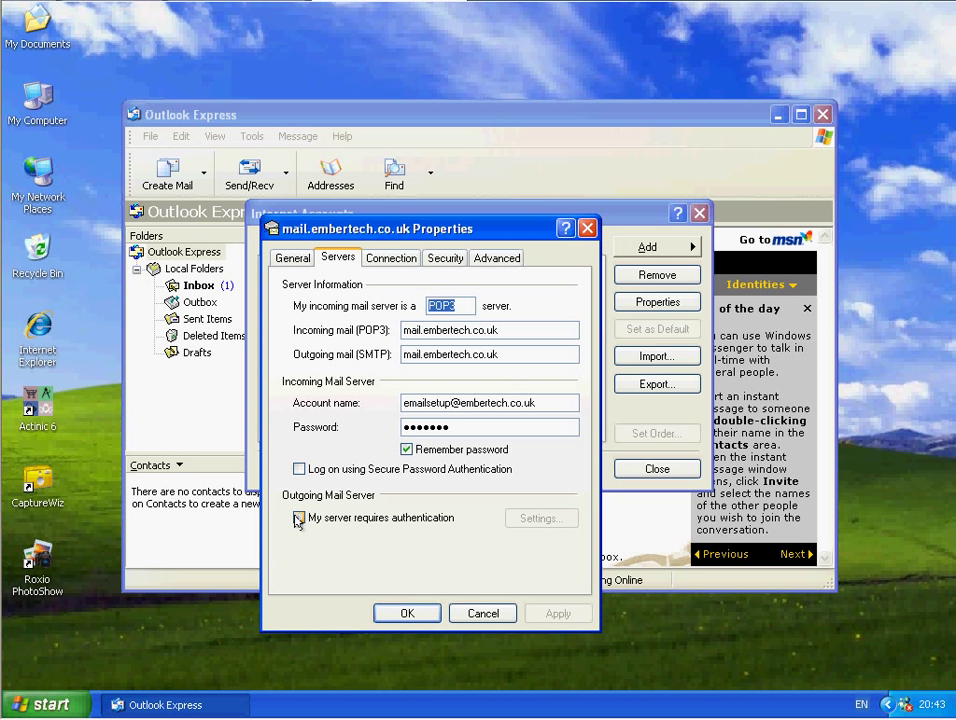
left_click(299, 517)
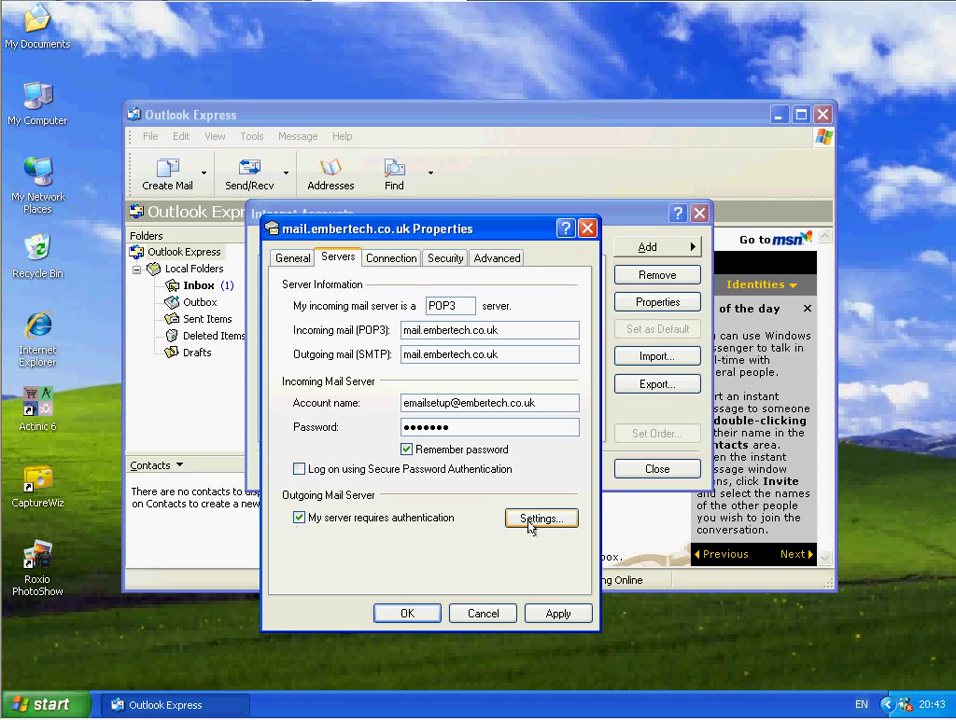
left_click(540, 517)
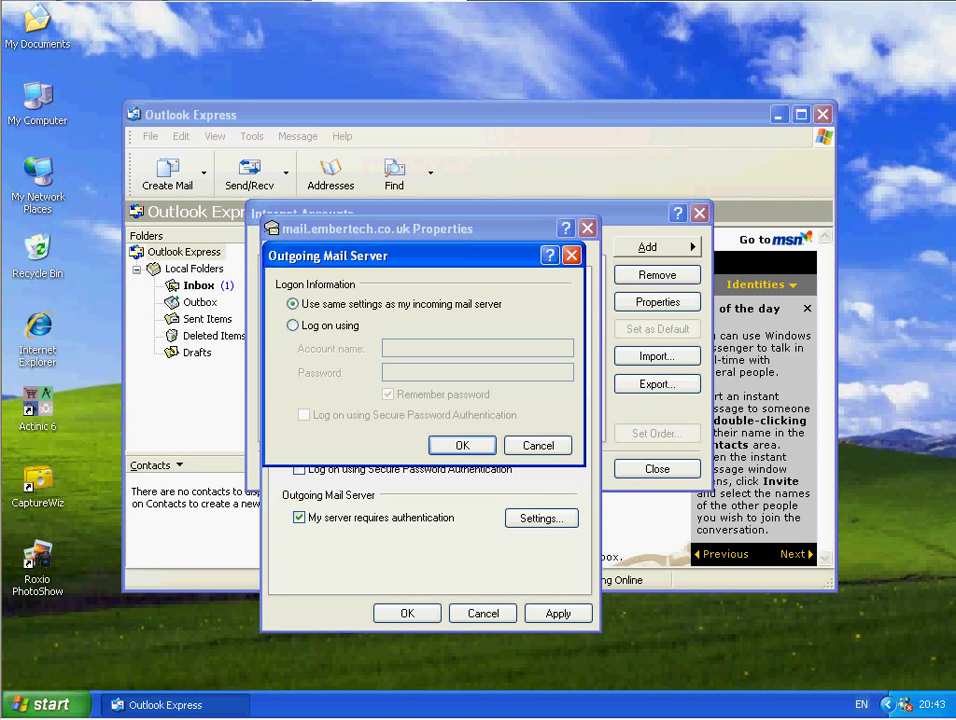
left_click(292, 304)
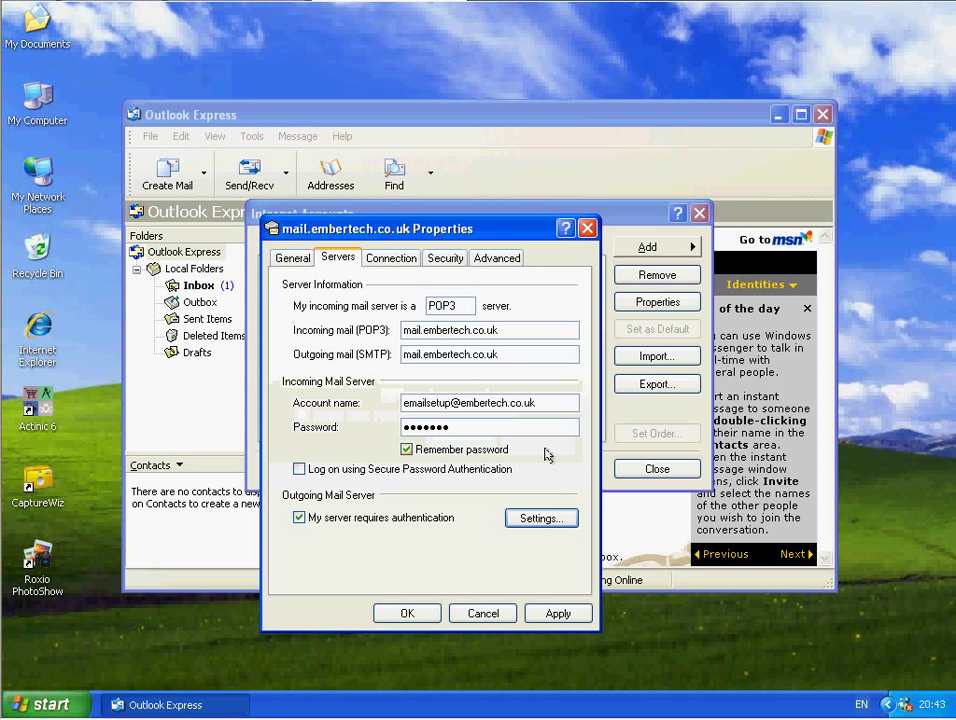
mouse_move(513, 276)
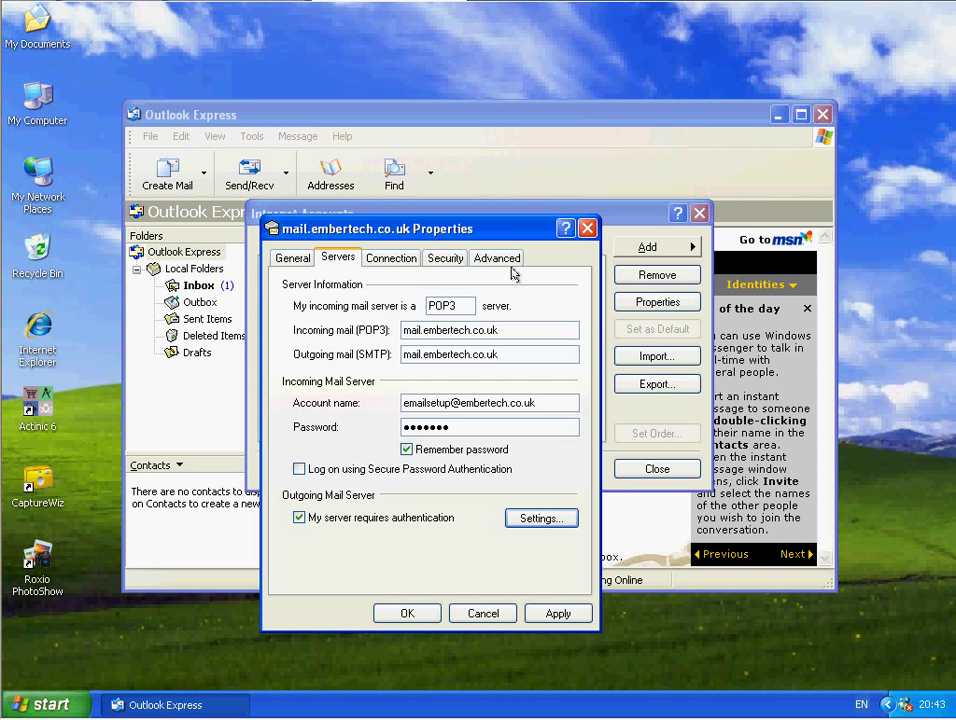
Enable 'Leave a copy of messages on server', apply, and close Internet Accounts
left_click(497, 257)
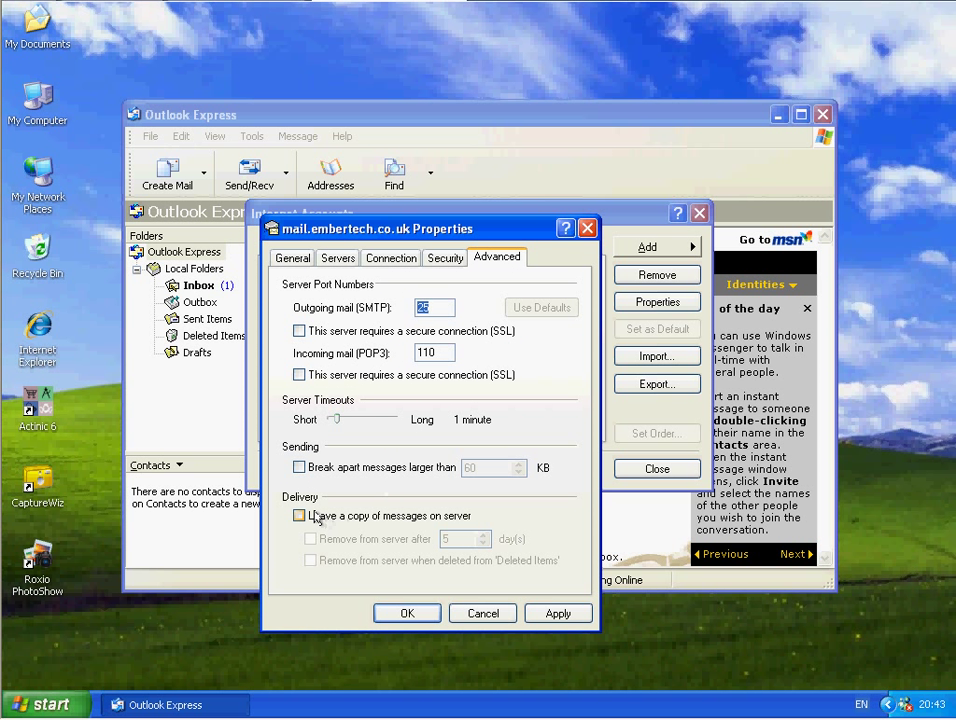
left_click(299, 515)
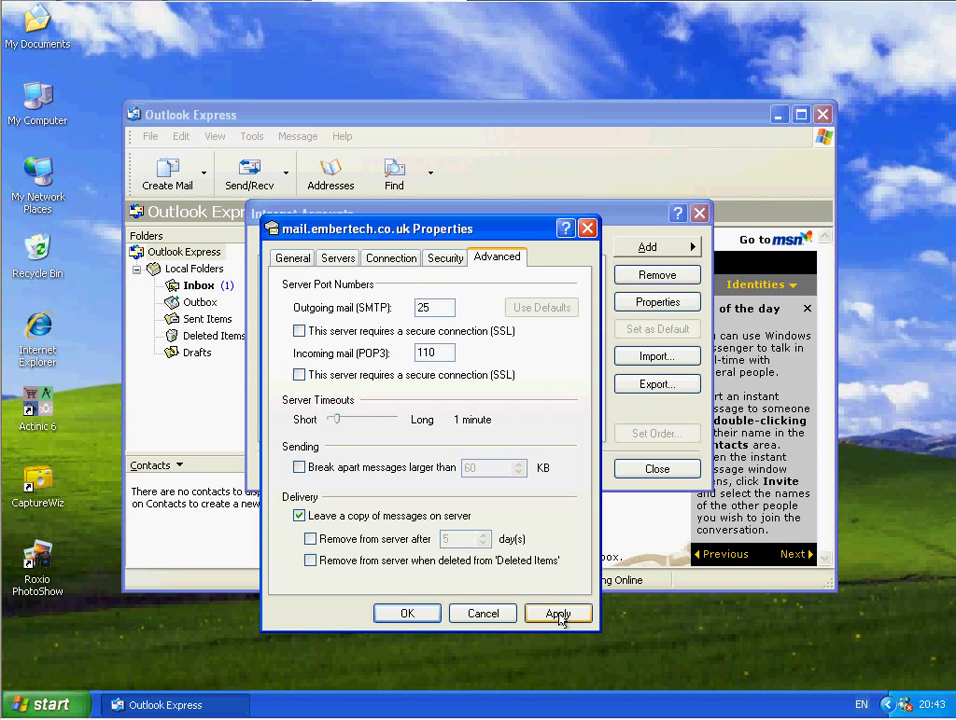
left_click(406, 613)
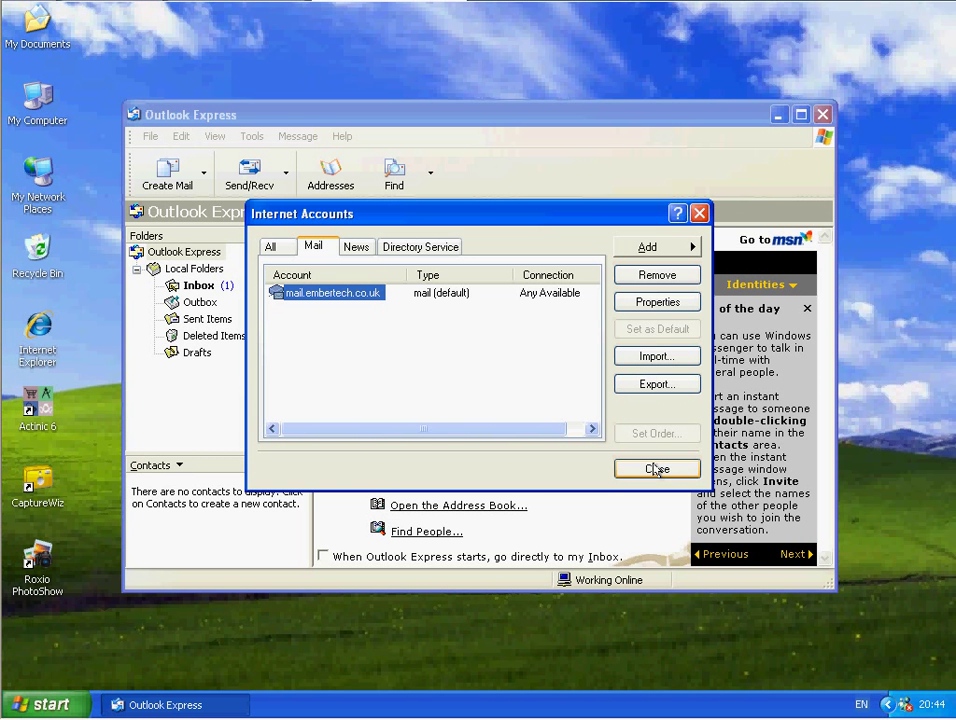
left_click(657, 468)
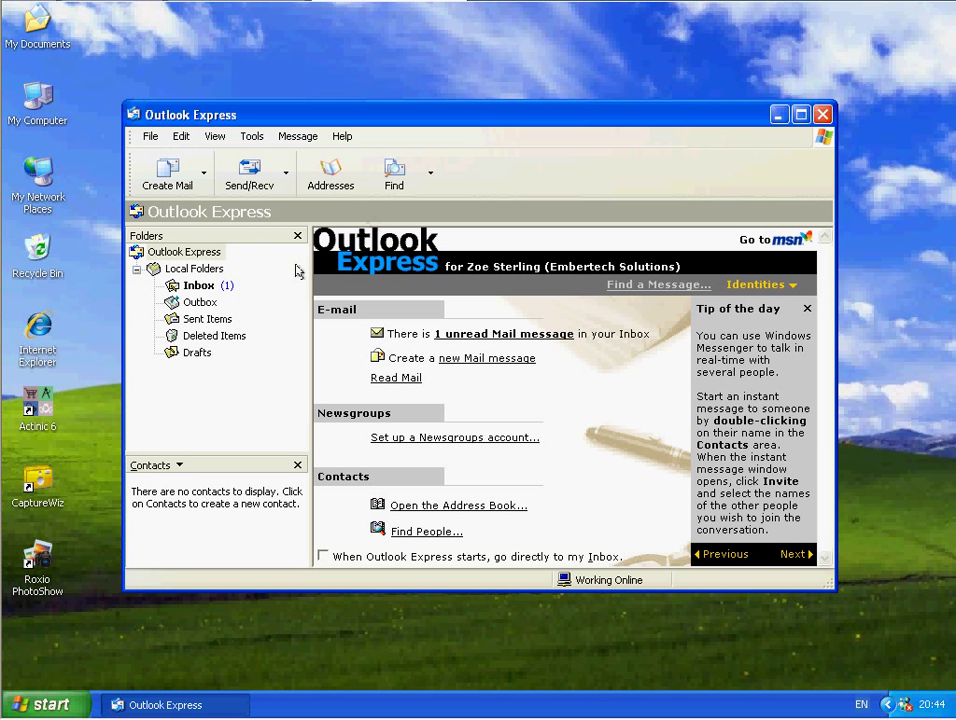
Open the Inbox and select the 'Welcome to Outlook Express 6' message
left_click(199, 285)
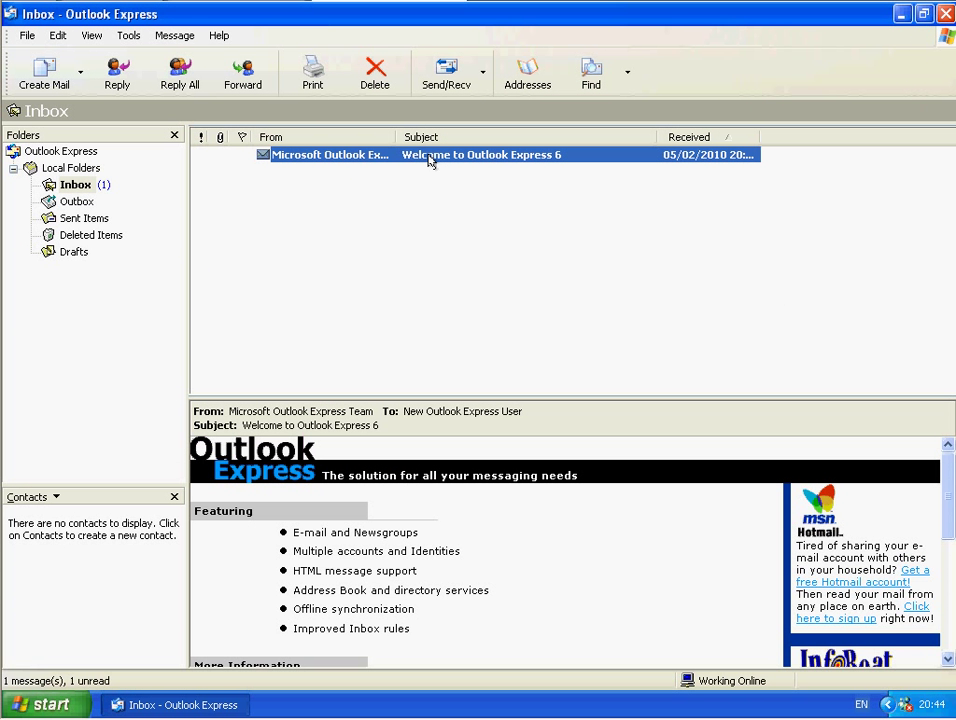
left_click(375, 72)
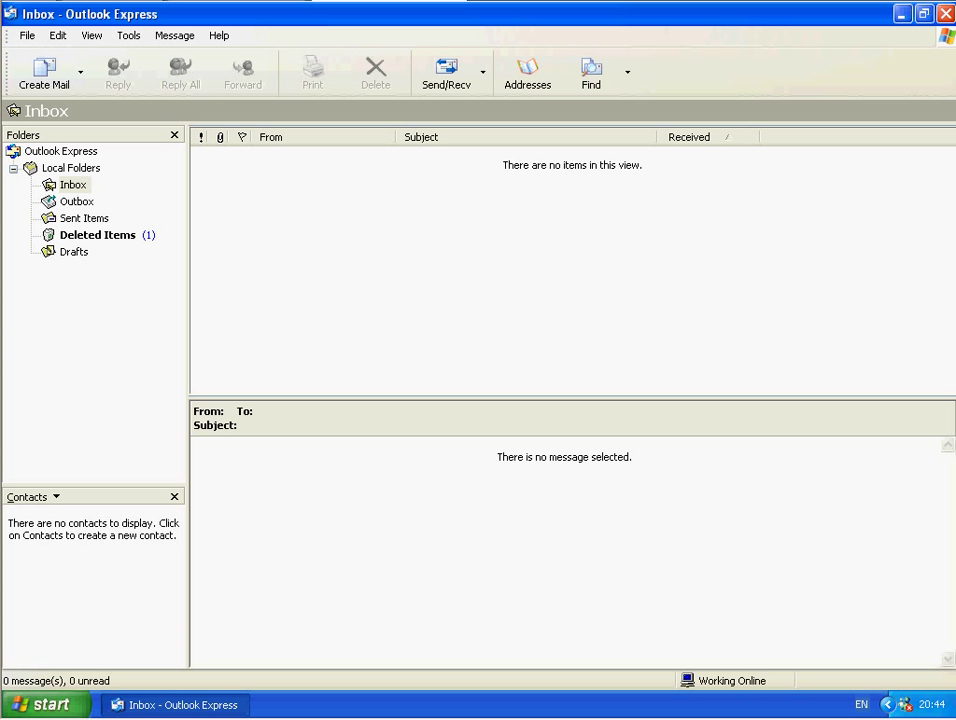
mouse_move(280, 447)
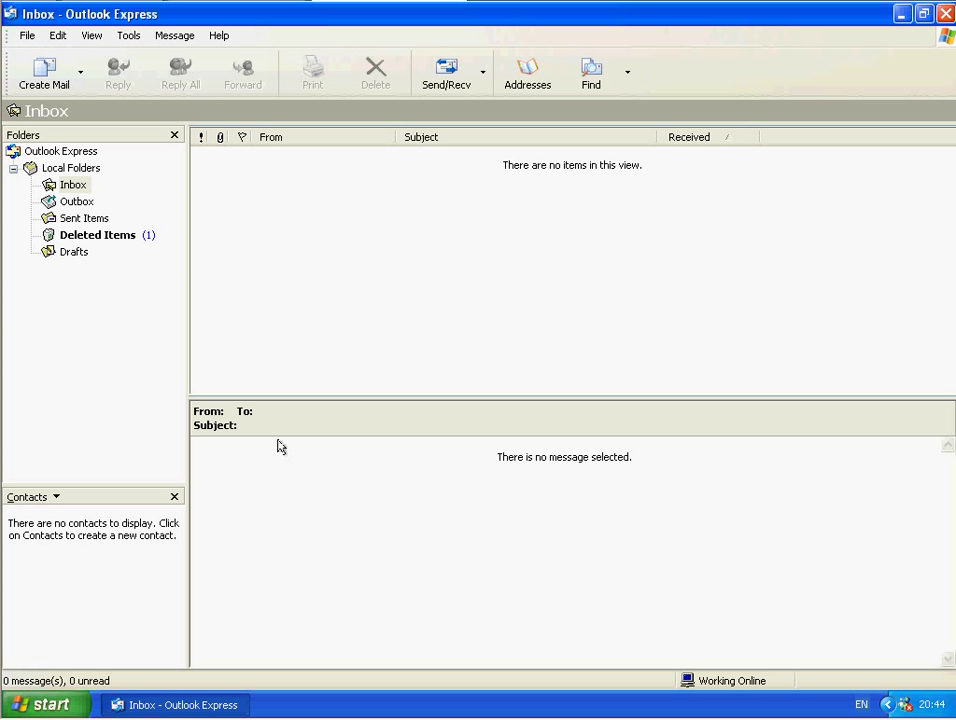
mouse_move(416, 456)
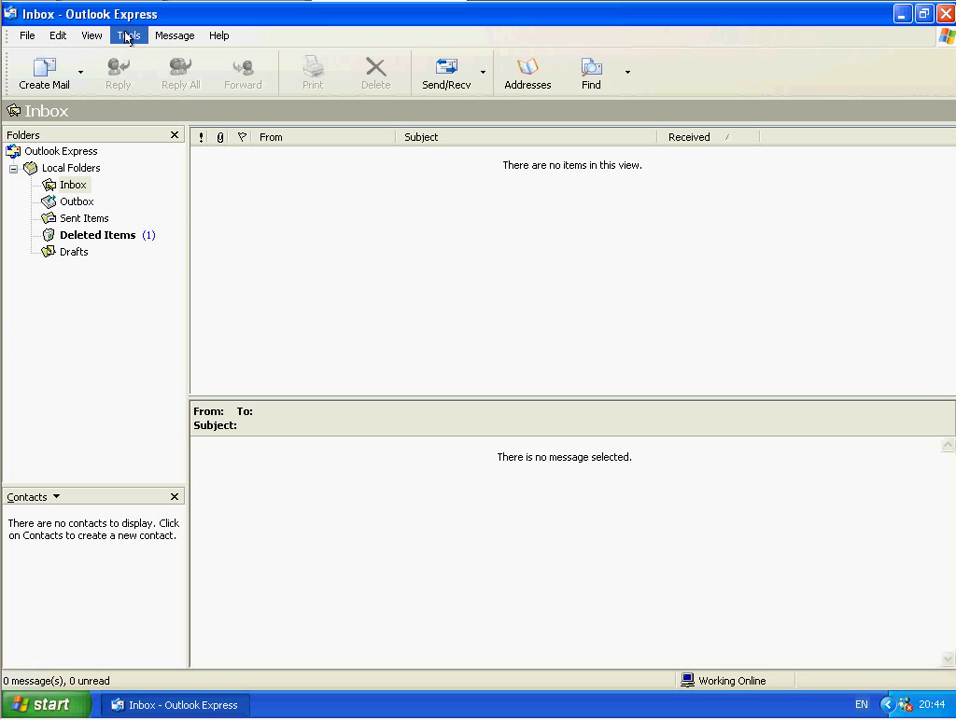
Uncheck 'Show preview pane' in the View > Layout settings and confirm with OK
left_click(91, 35)
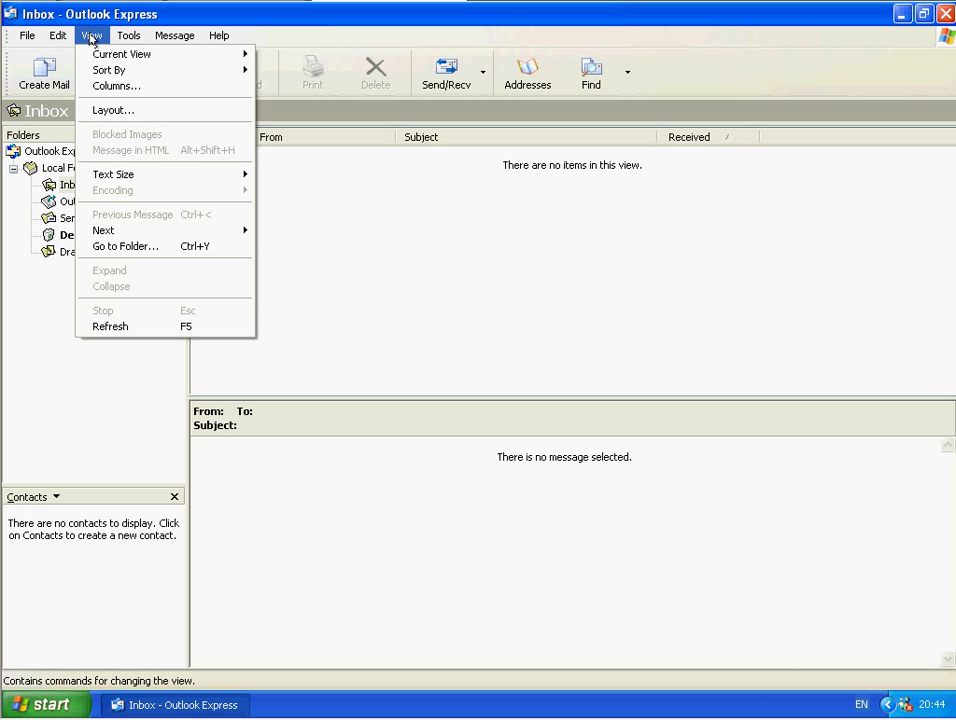
mouse_move(112, 110)
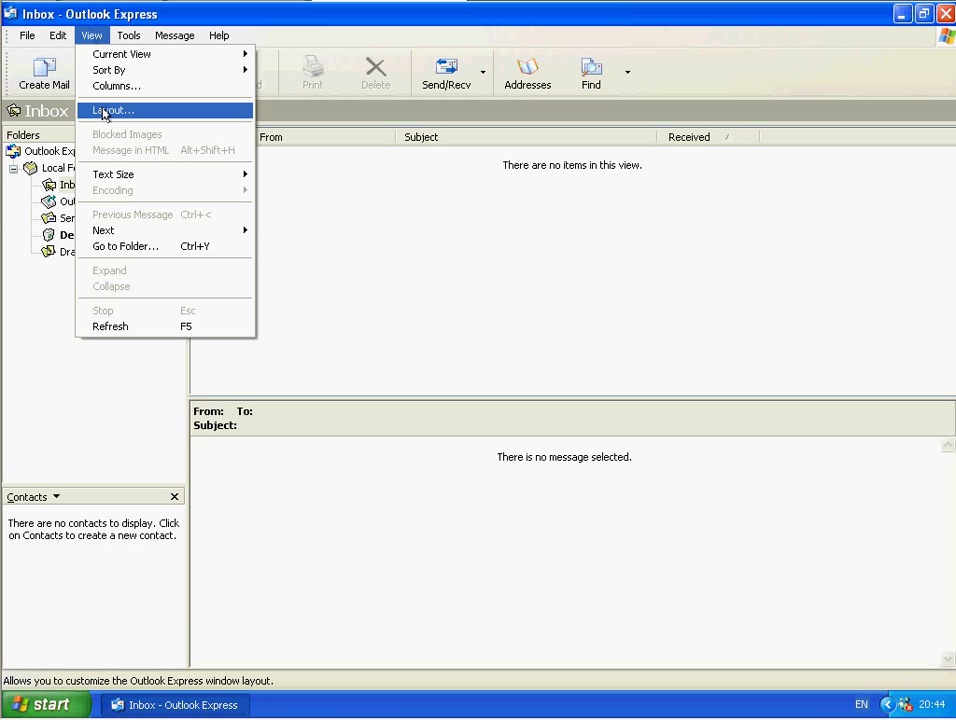
left_click(112, 110)
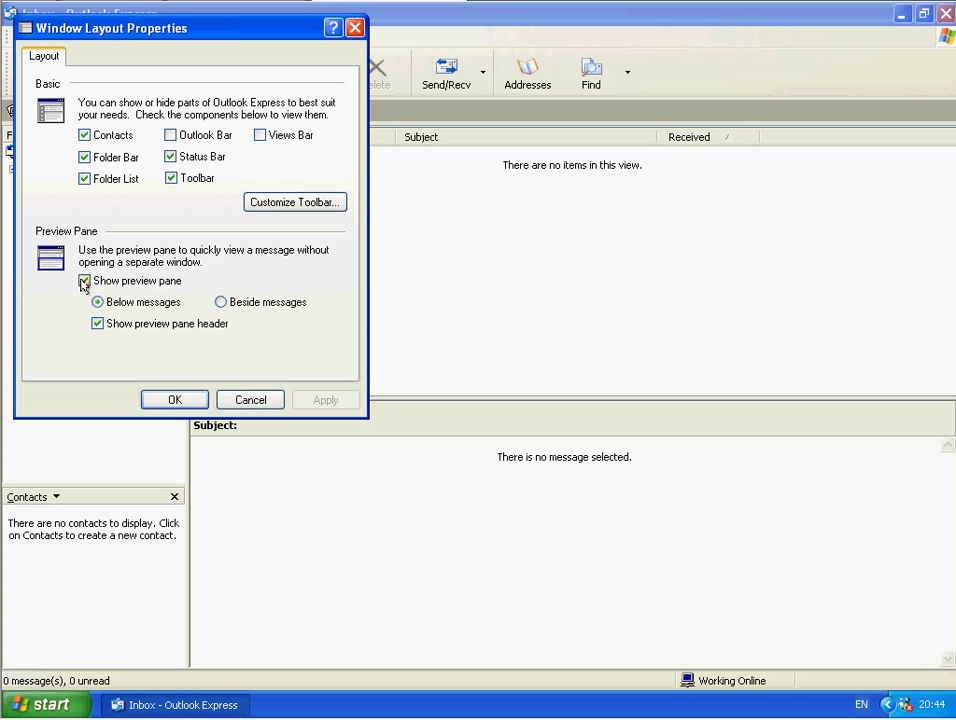
left_click(85, 281)
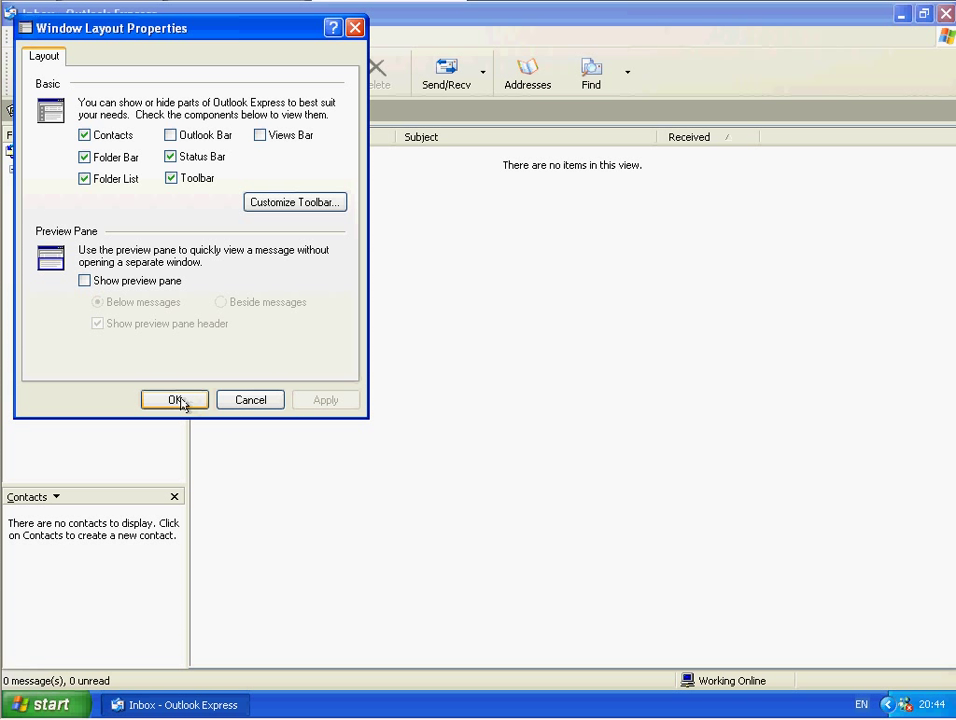
left_click(175, 399)
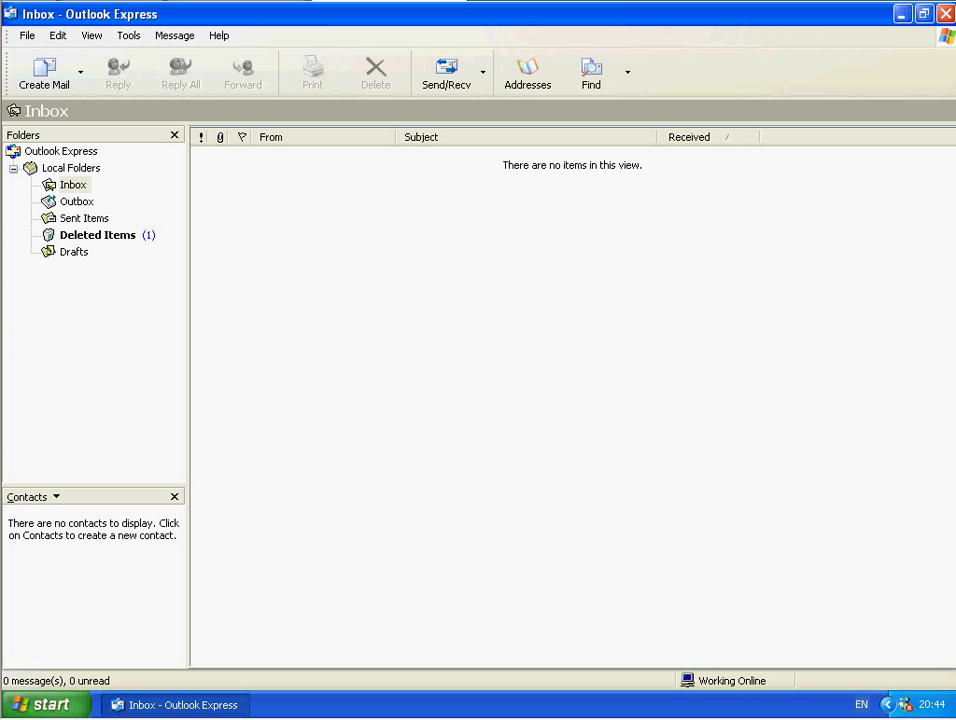